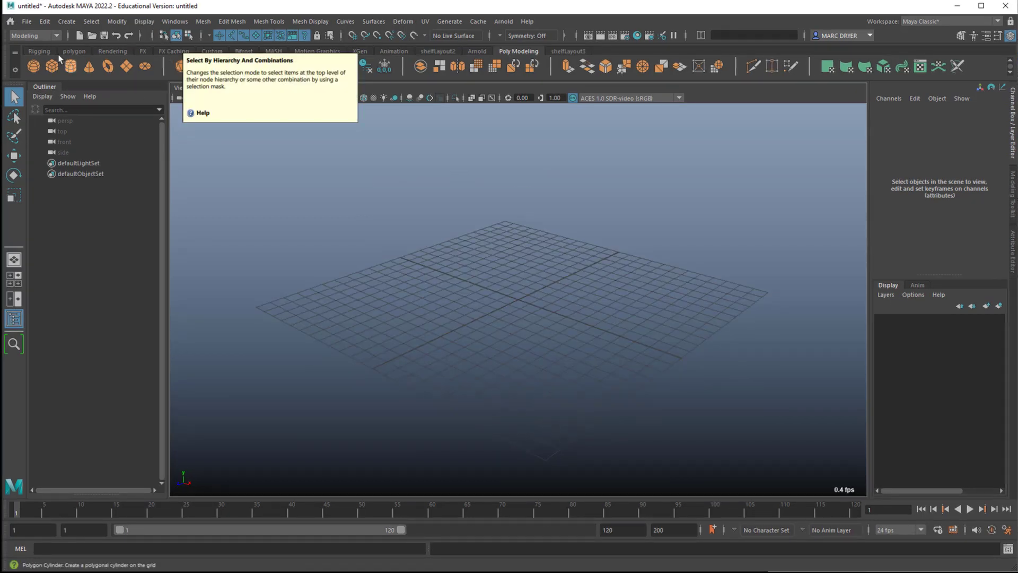
Step: Switch the menu set to Animation, glance at the Key menu, then switch to Rendering
click(57, 36)
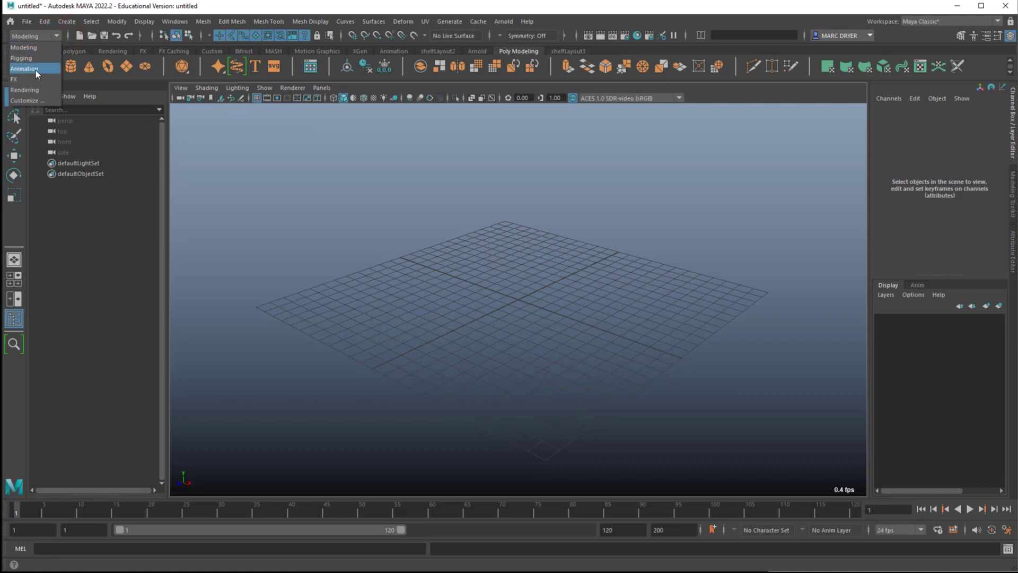
click(24, 68)
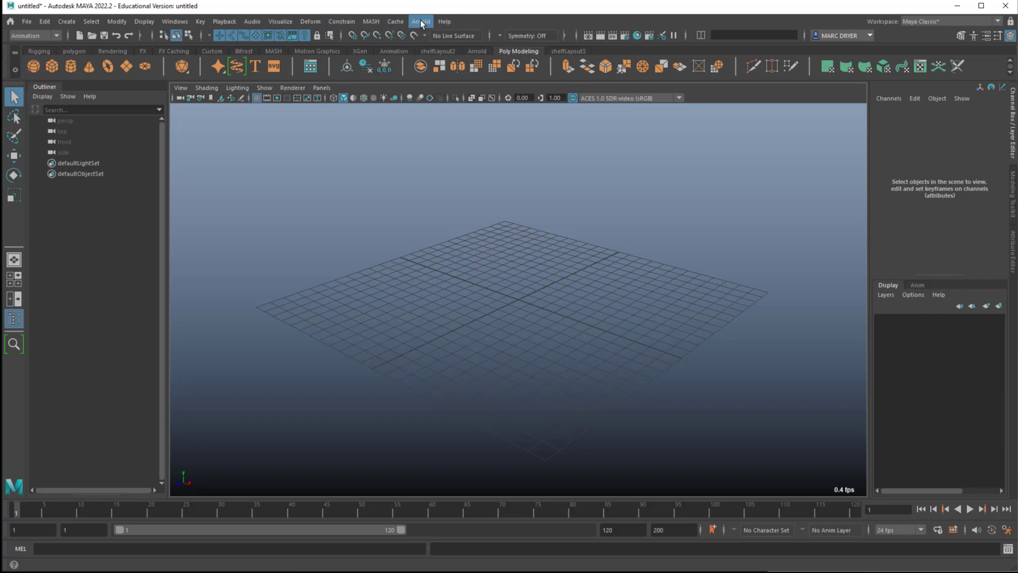
click(201, 21)
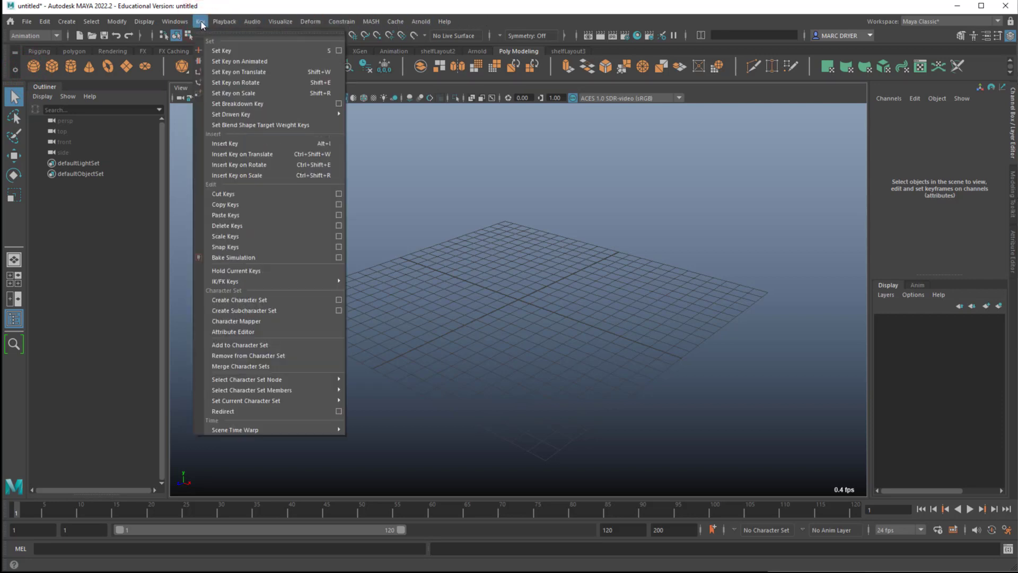
click(202, 12)
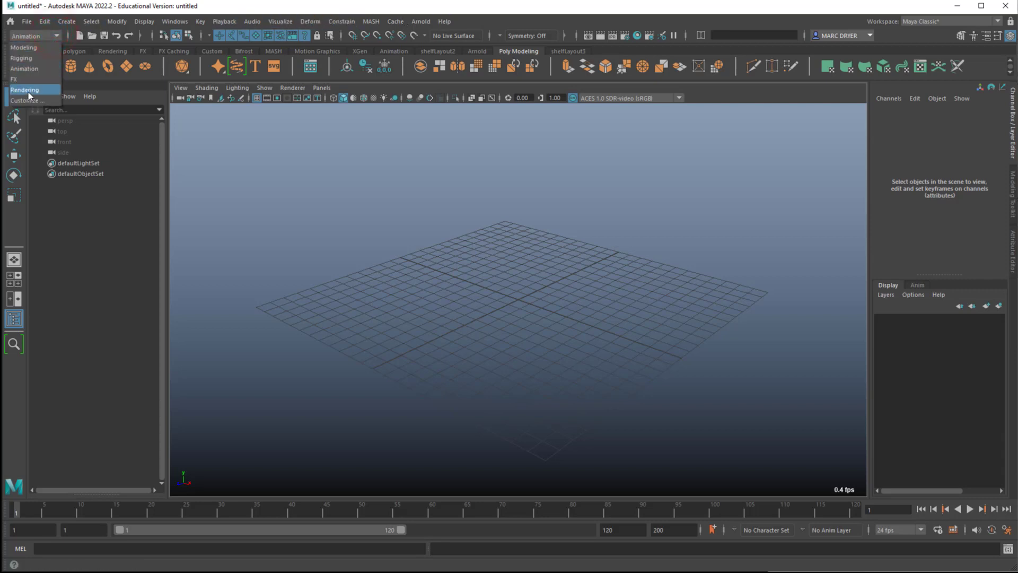
click(25, 89)
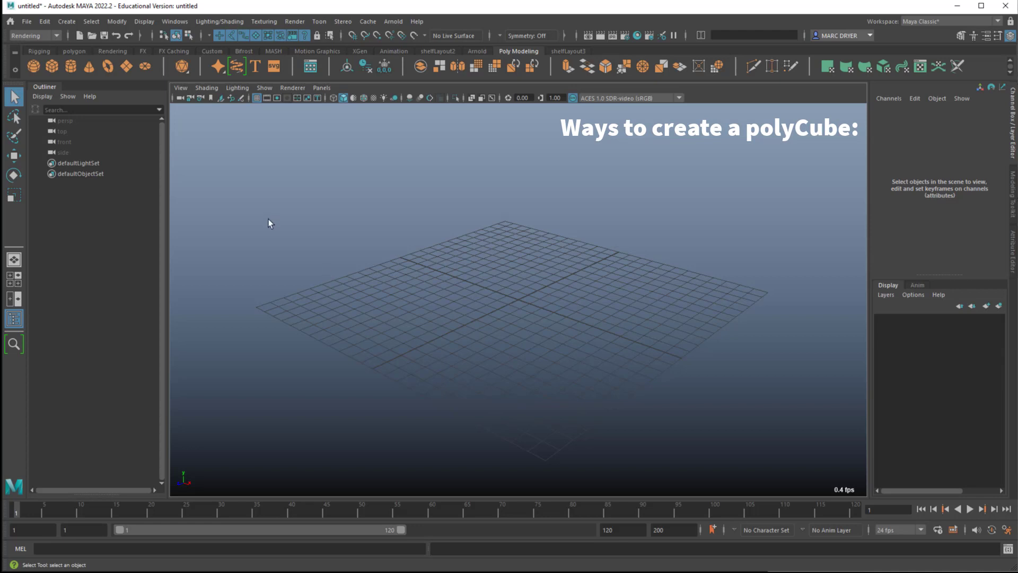
mouse_move(306, 199)
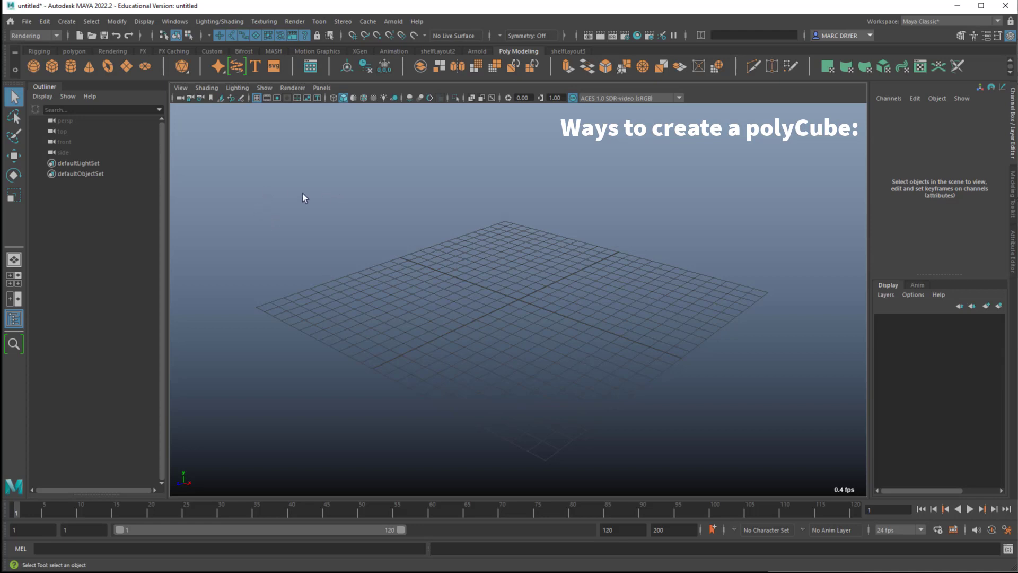
mouse_move(68, 36)
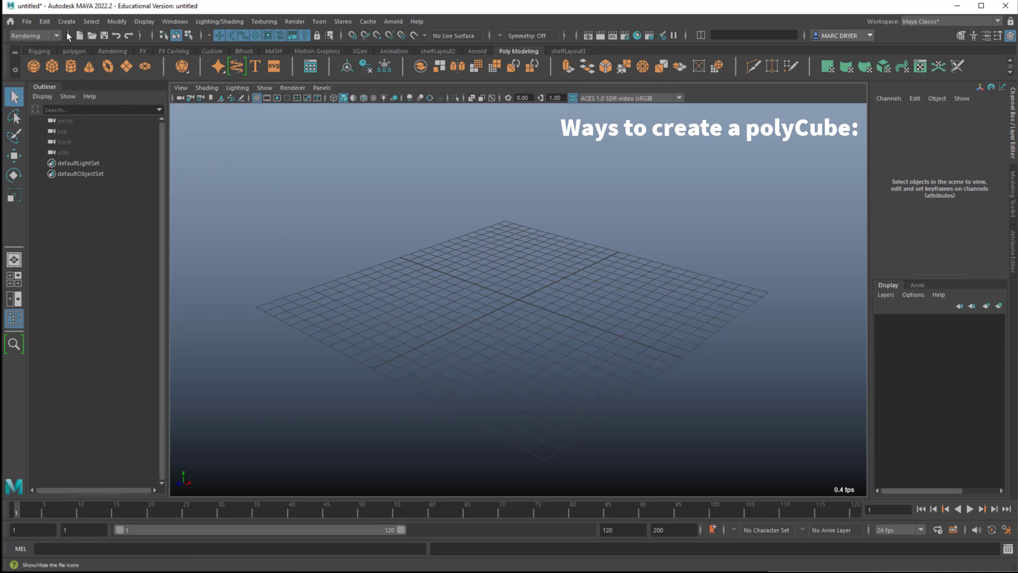
click(66, 22)
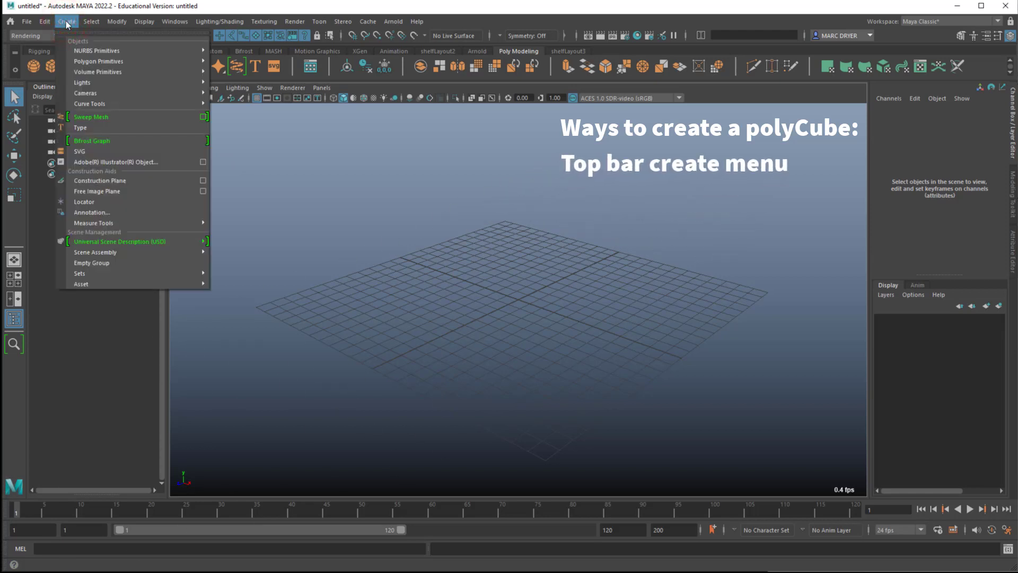
mouse_move(96, 51)
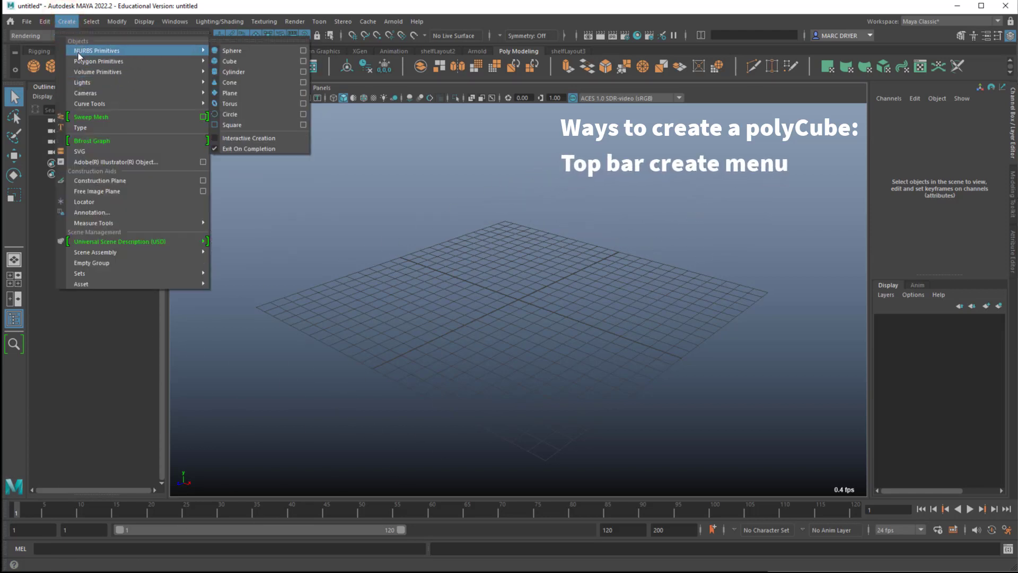
mouse_move(99, 60)
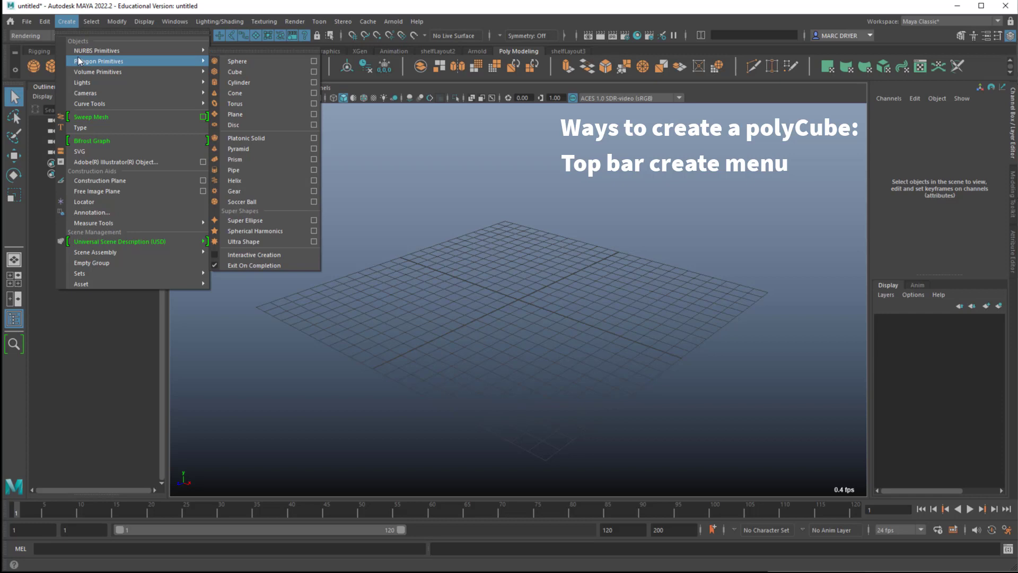
mouse_move(260, 71)
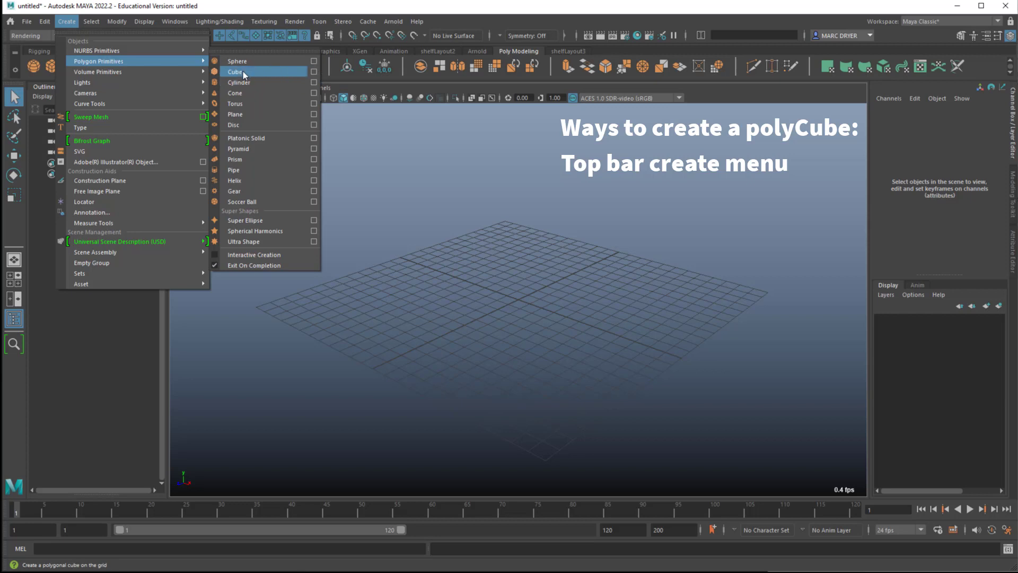
click(235, 71)
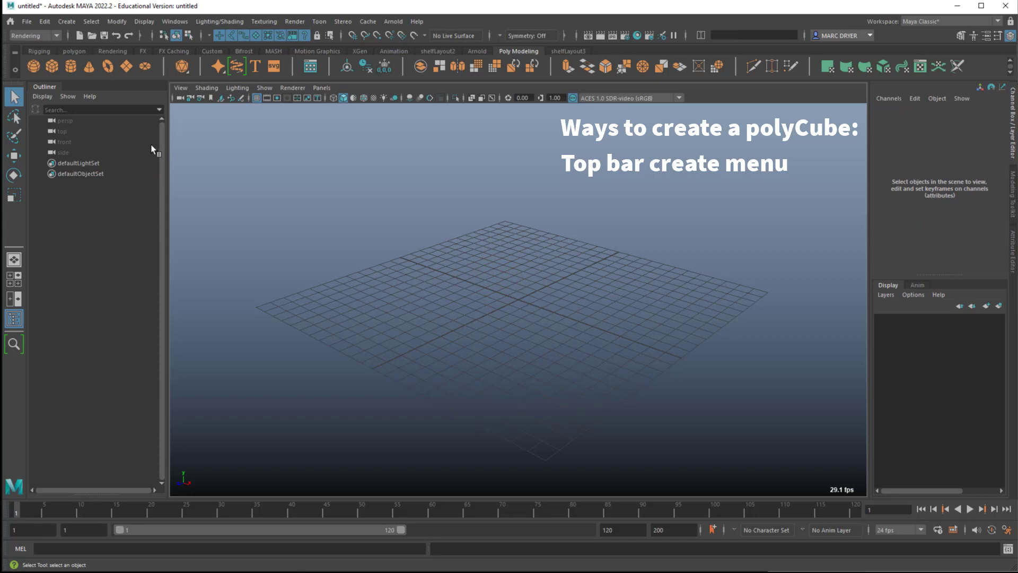
Step: Toggle Interactive Creation on then off under Create > Polygon Primitives
click(66, 21)
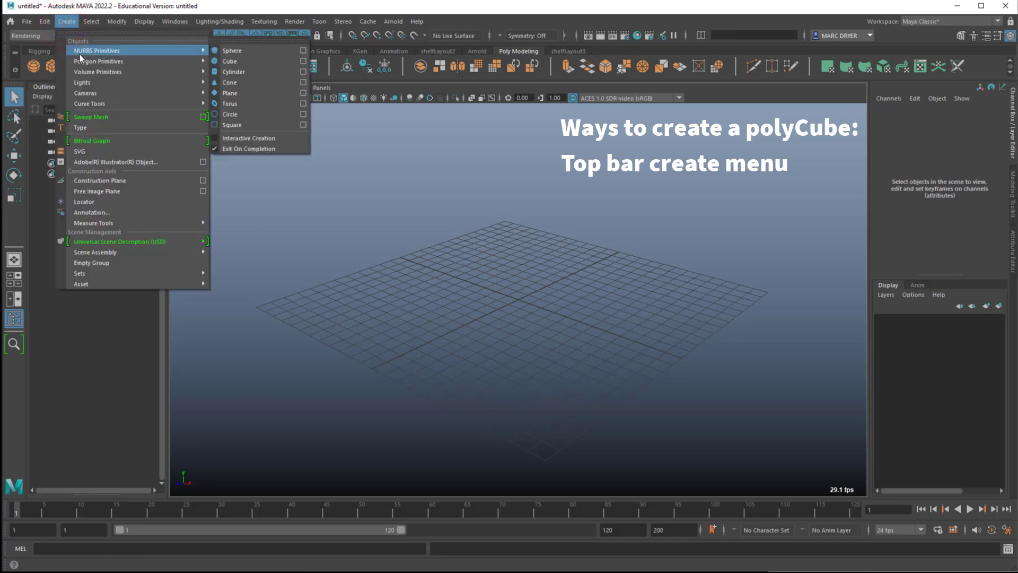
mouse_move(99, 62)
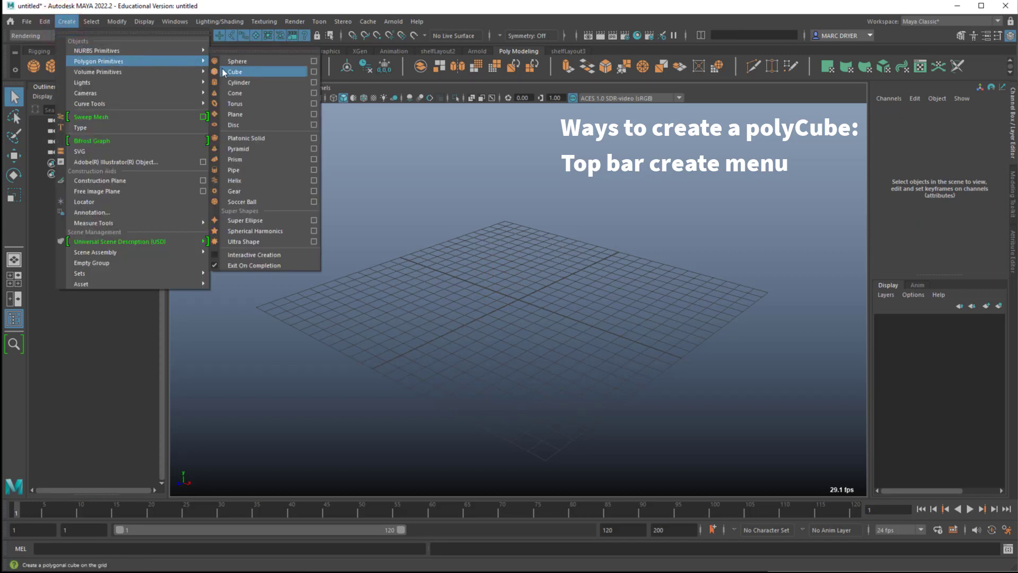
mouse_move(253, 255)
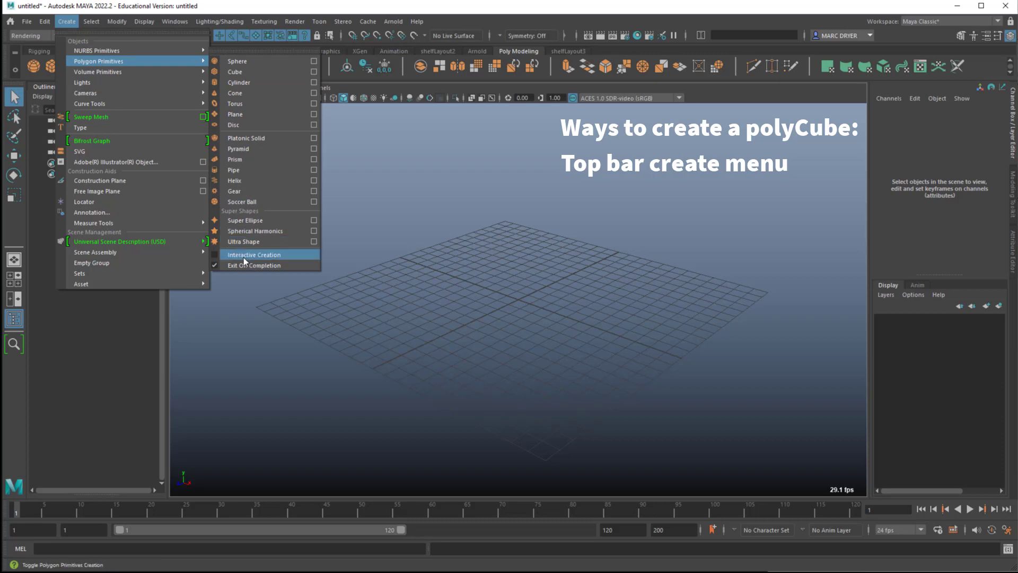
click(254, 254)
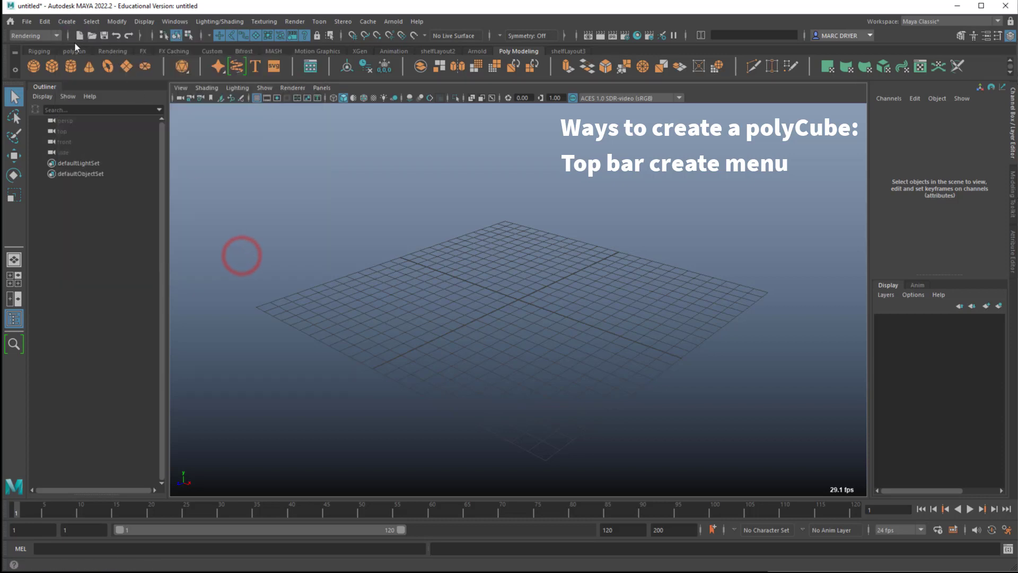
click(66, 21)
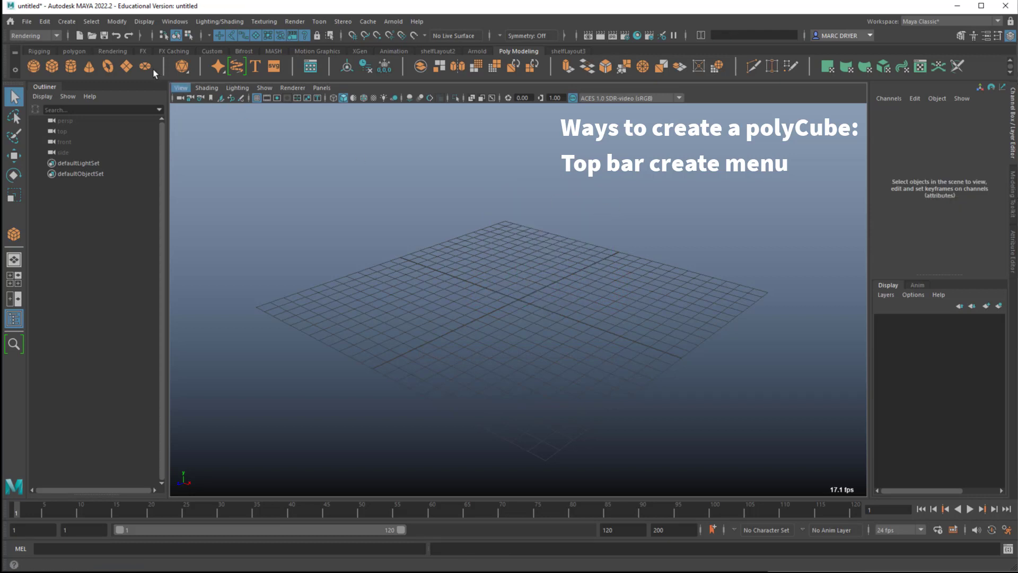
click(66, 21)
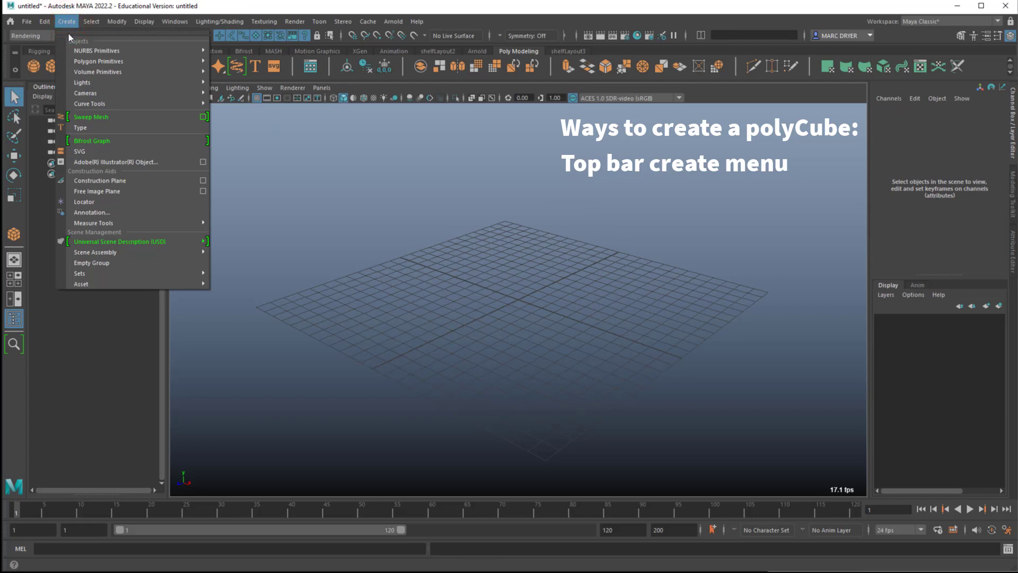
mouse_move(98, 61)
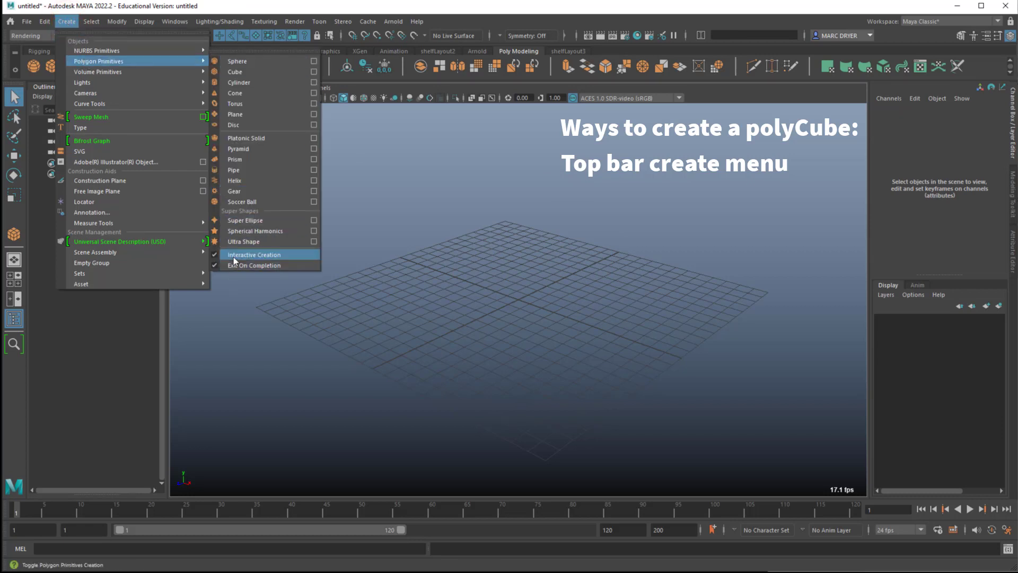
click(235, 71)
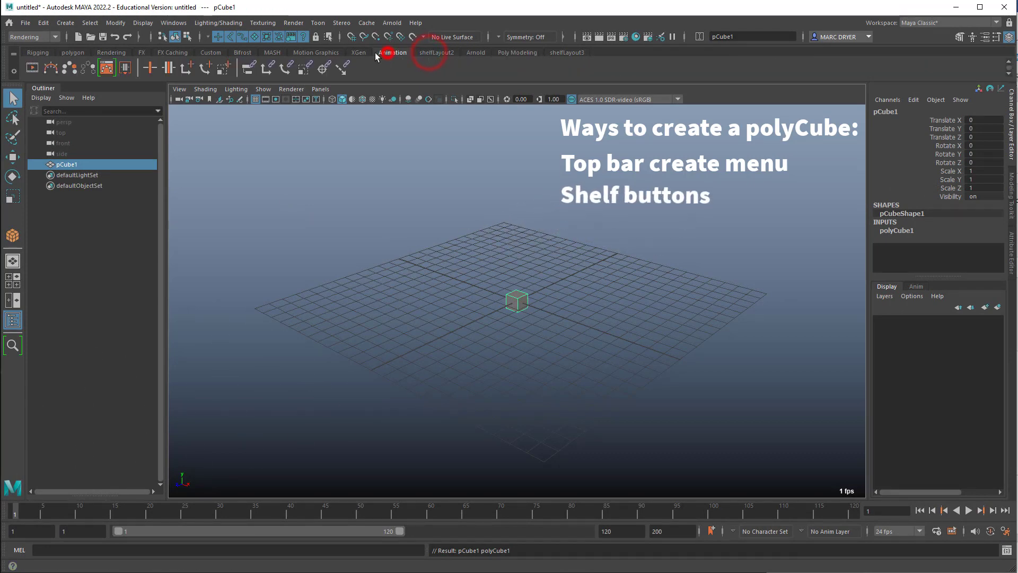
Step: Visit the Motion Graphics shelf and Windows menu, then show the Poly Modeling shelf
click(316, 53)
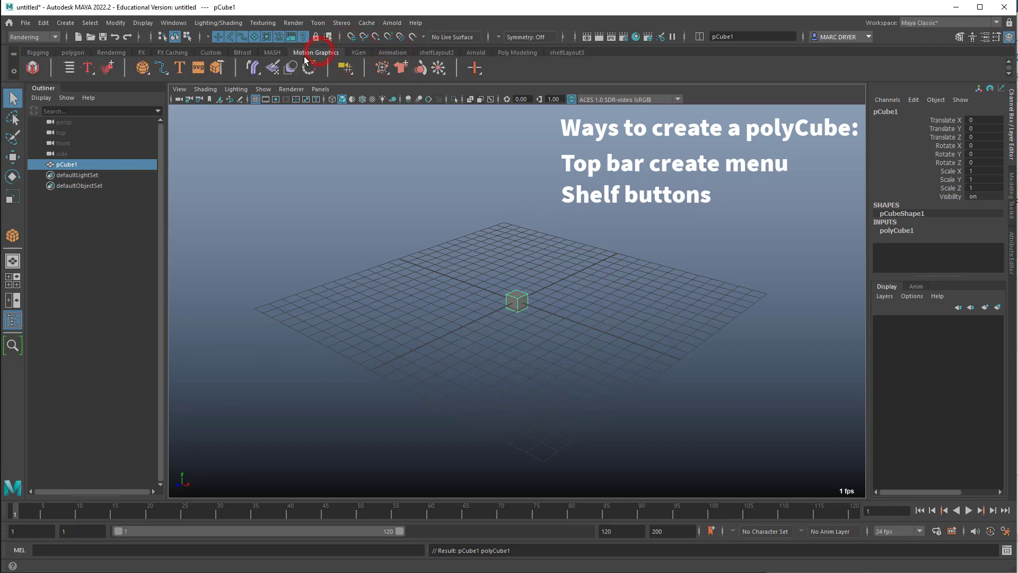
mouse_move(142, 22)
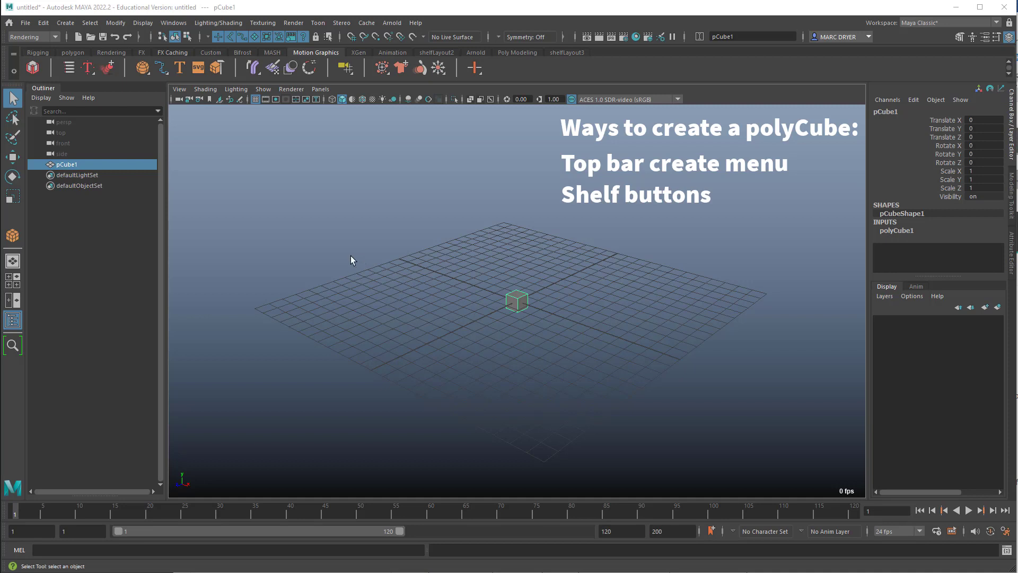
mouse_move(117, 84)
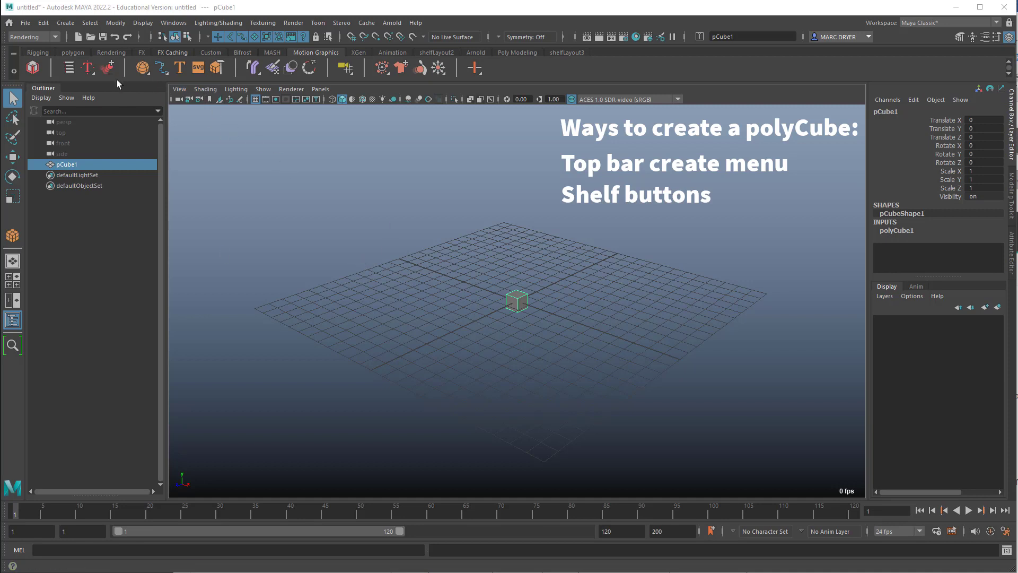
click(172, 23)
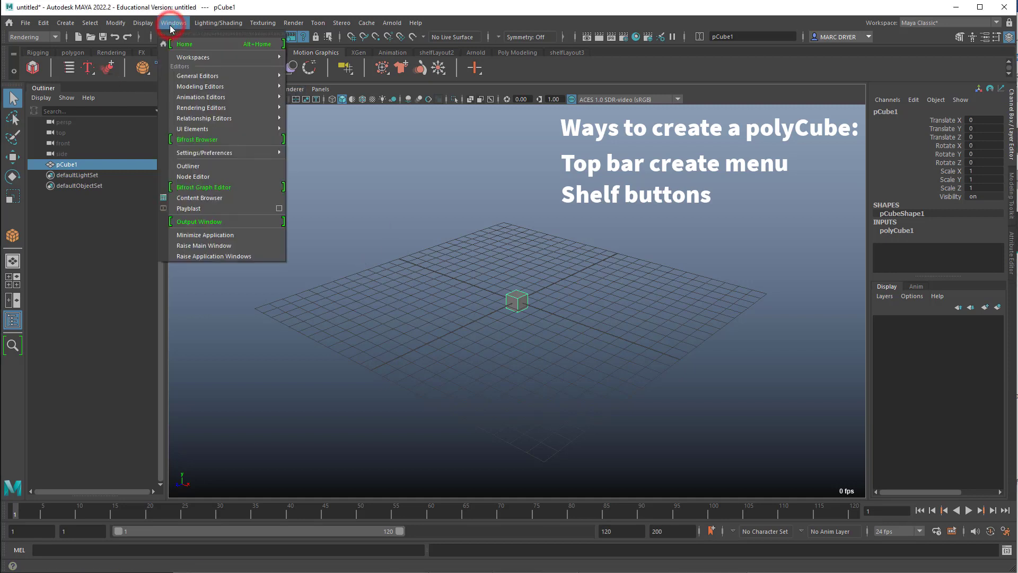
mouse_move(192, 128)
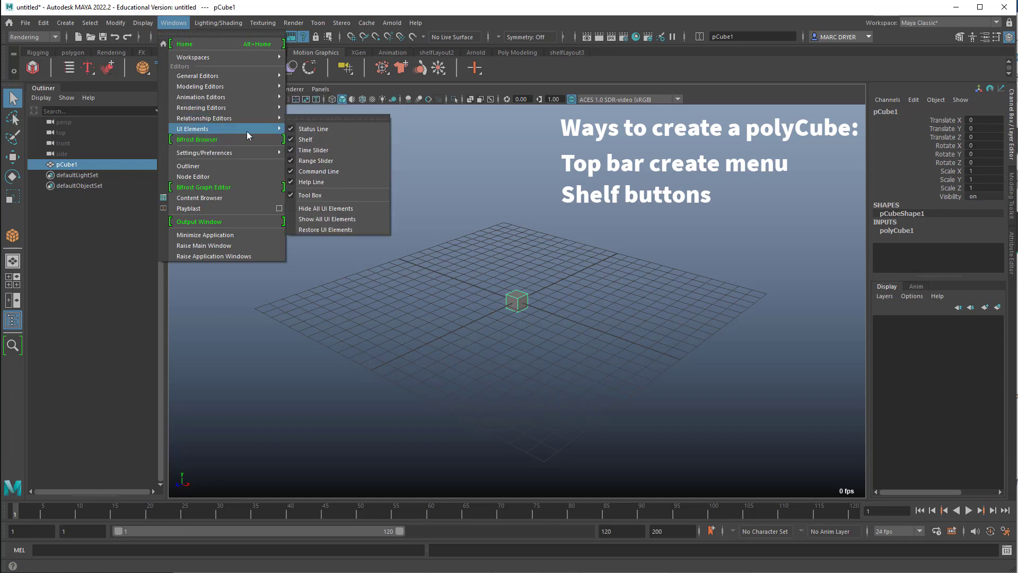
mouse_move(314, 139)
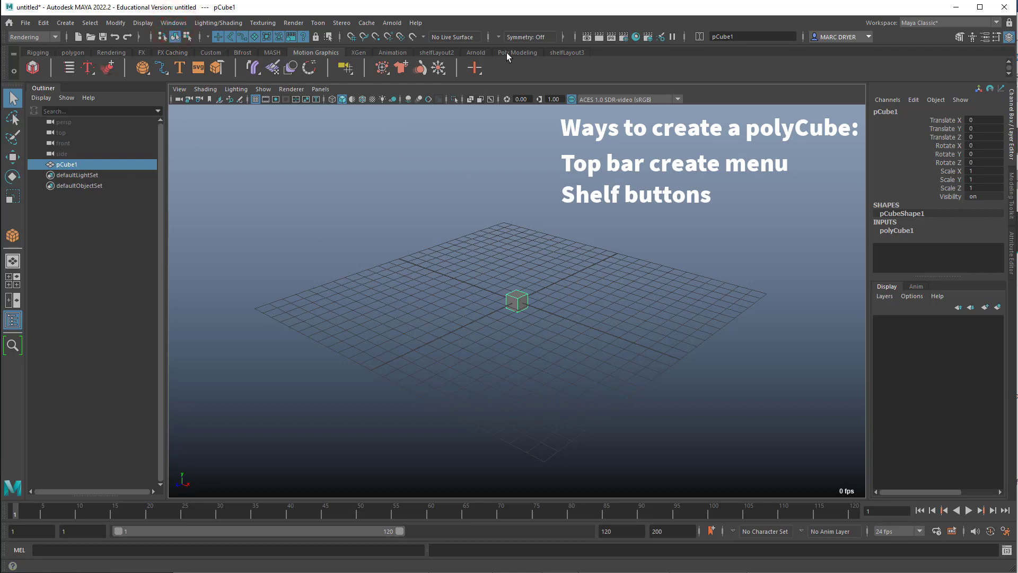
click(517, 53)
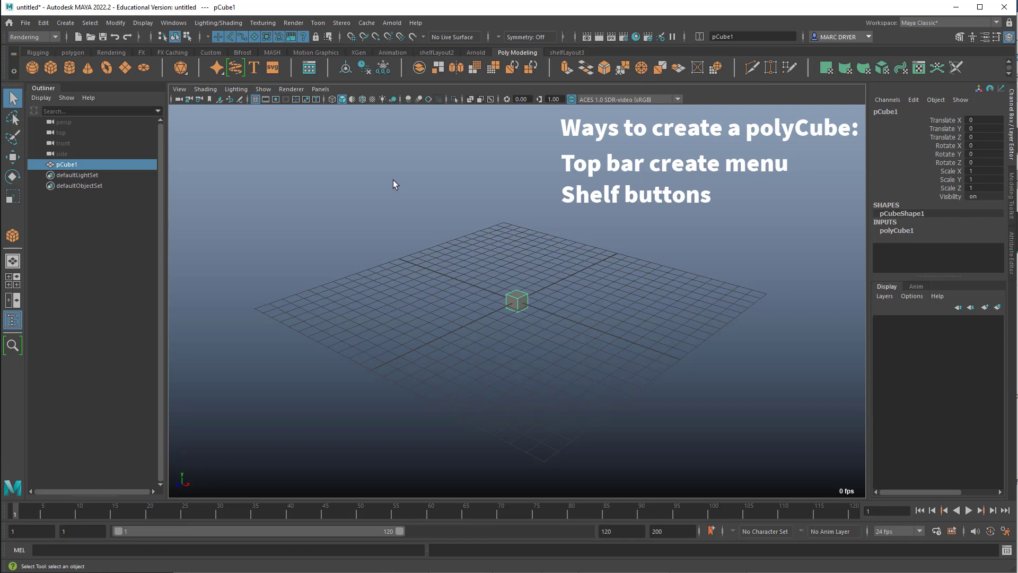
mouse_move(50, 67)
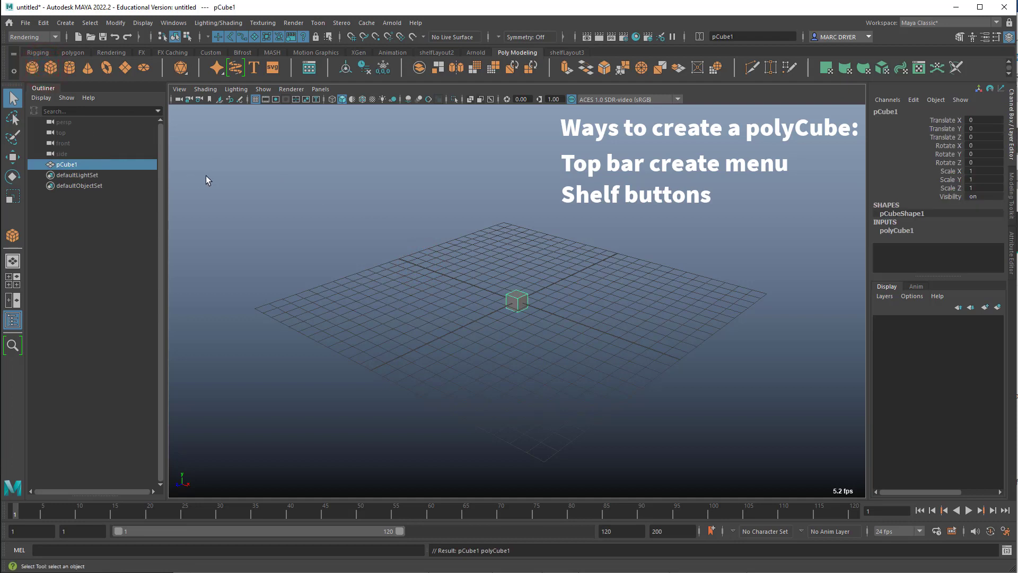
mouse_move(319, 225)
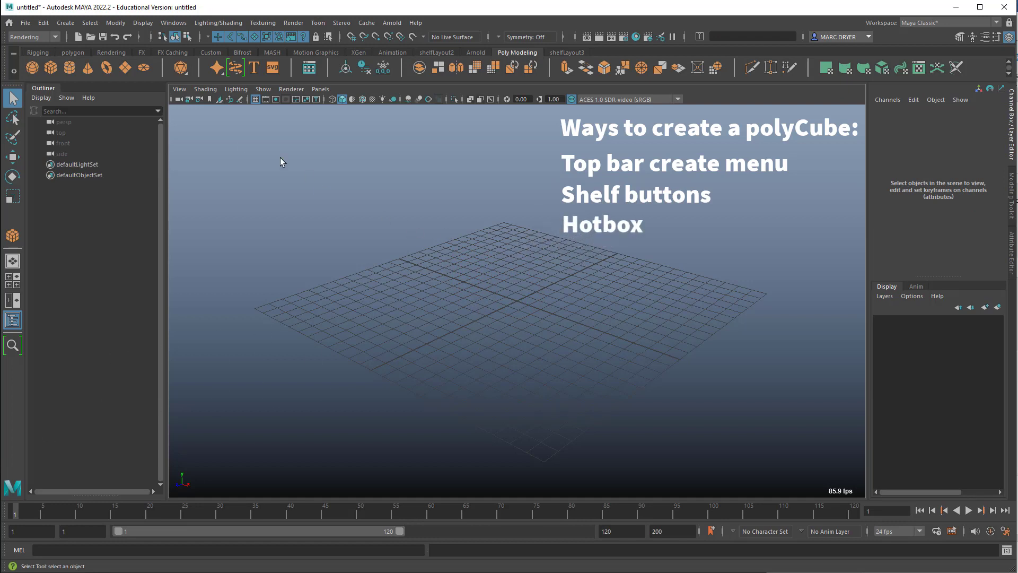
click(30, 36)
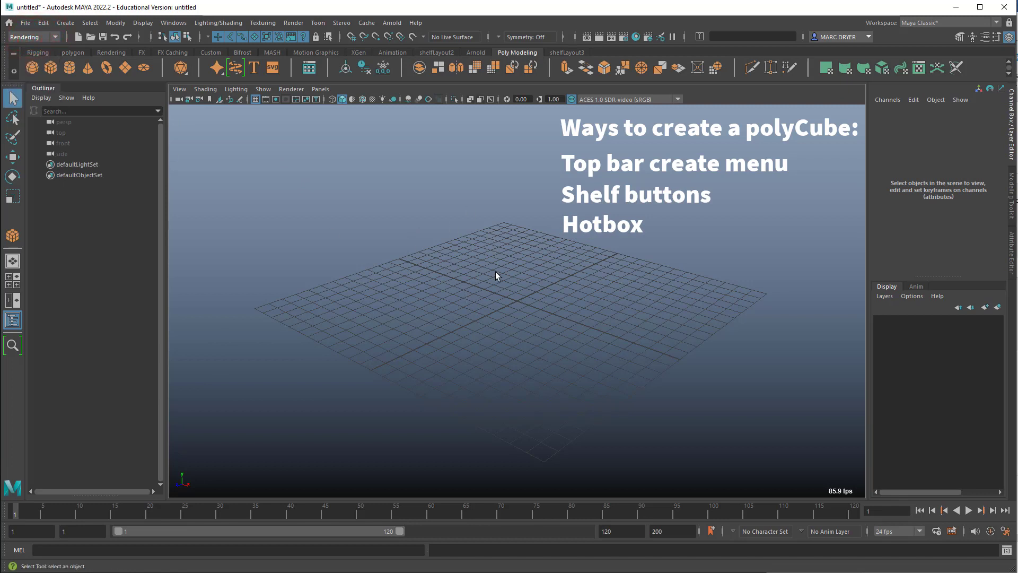
mouse_move(487, 264)
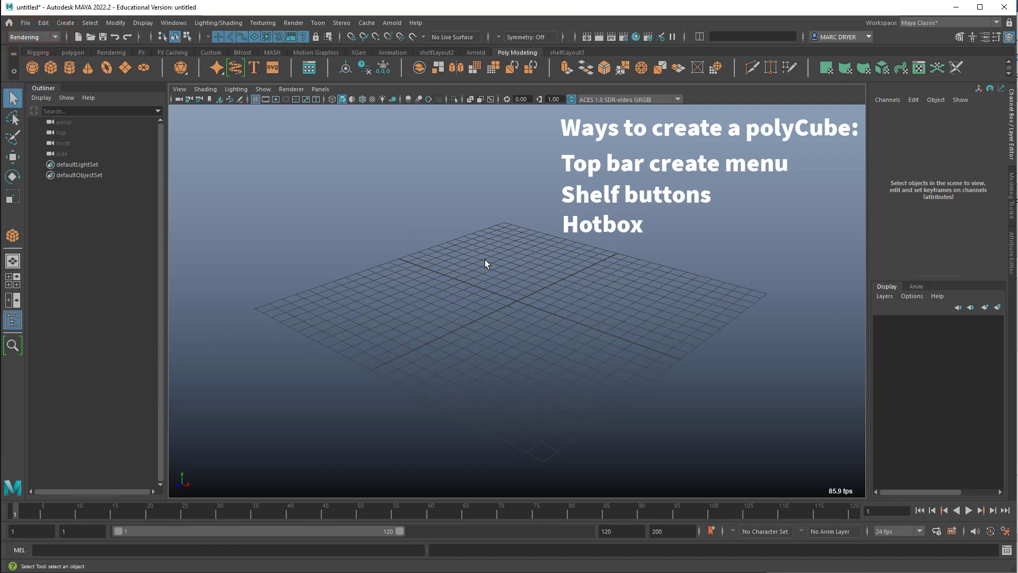
key(space)
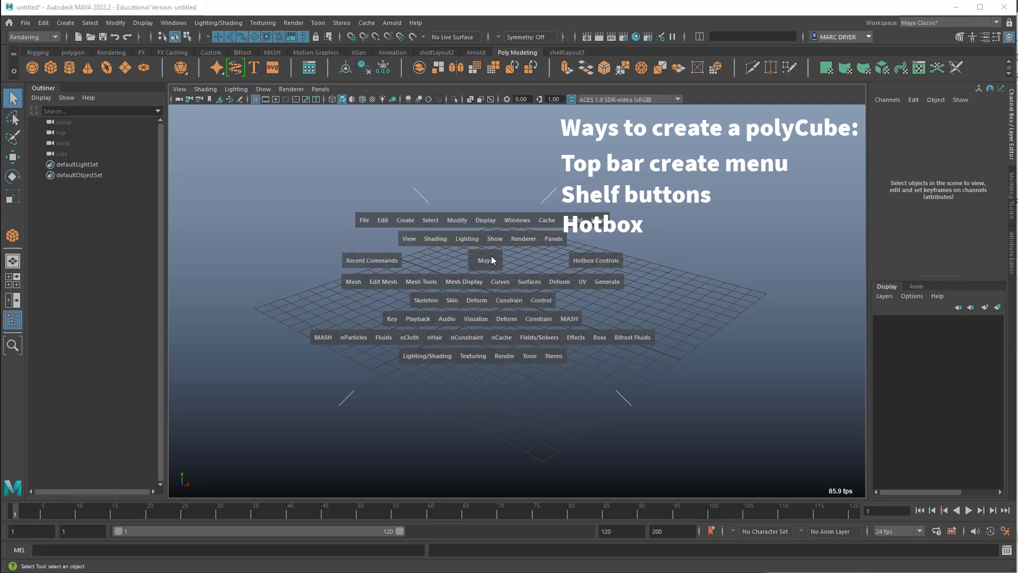
mouse_move(533, 324)
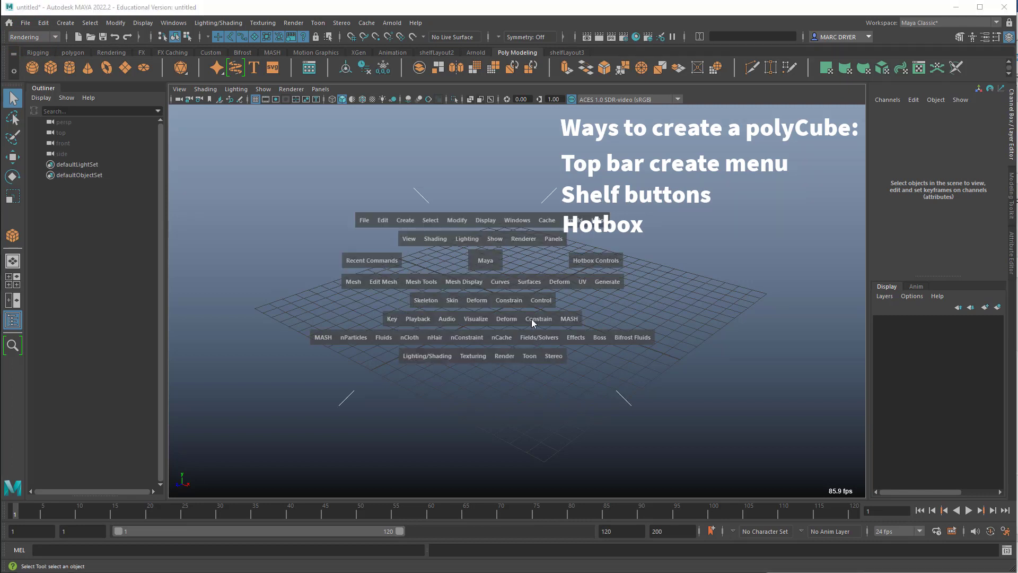
mouse_move(389, 282)
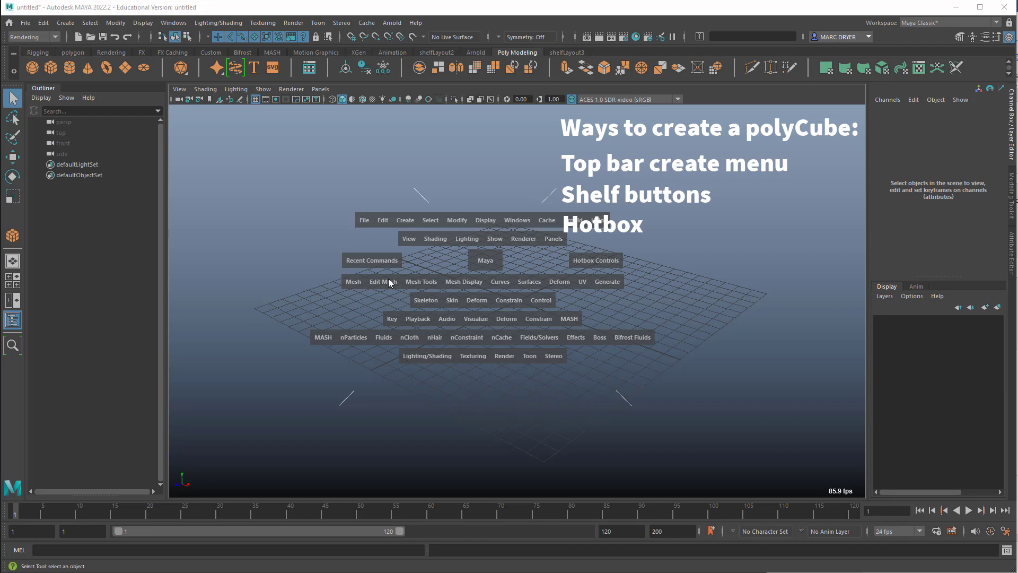
mouse_move(403, 224)
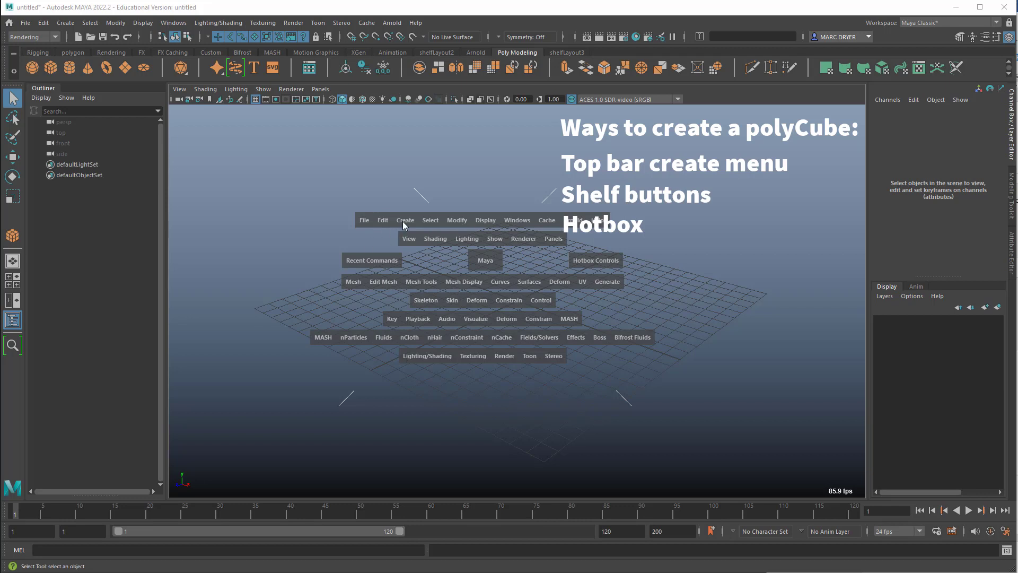
click(404, 219)
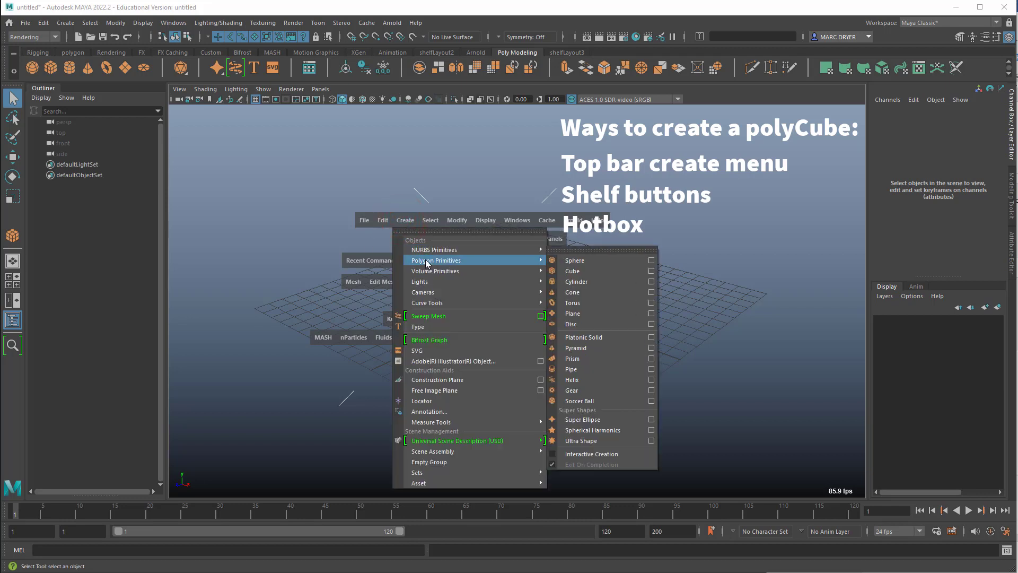
click(572, 271)
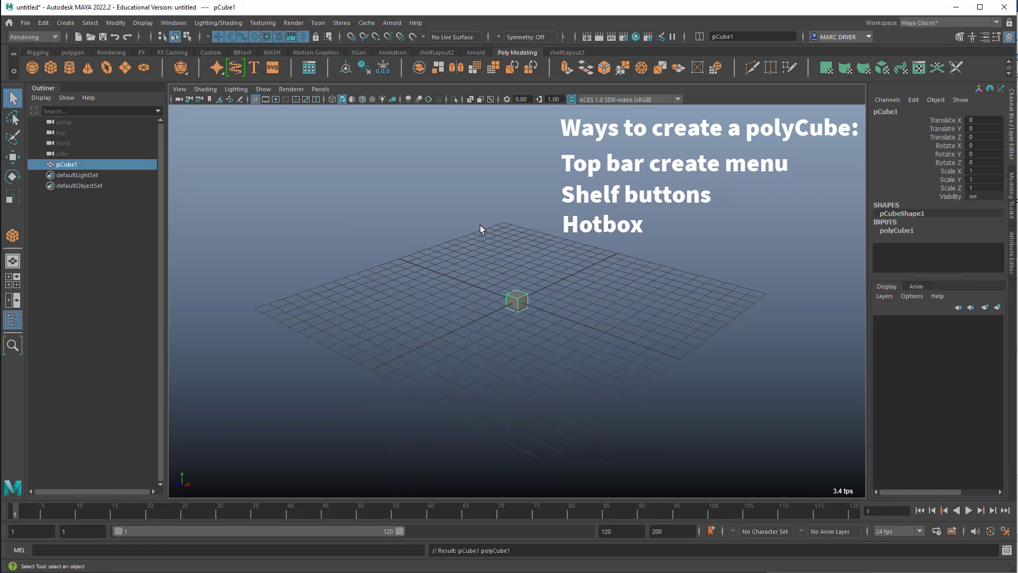
click(480, 263)
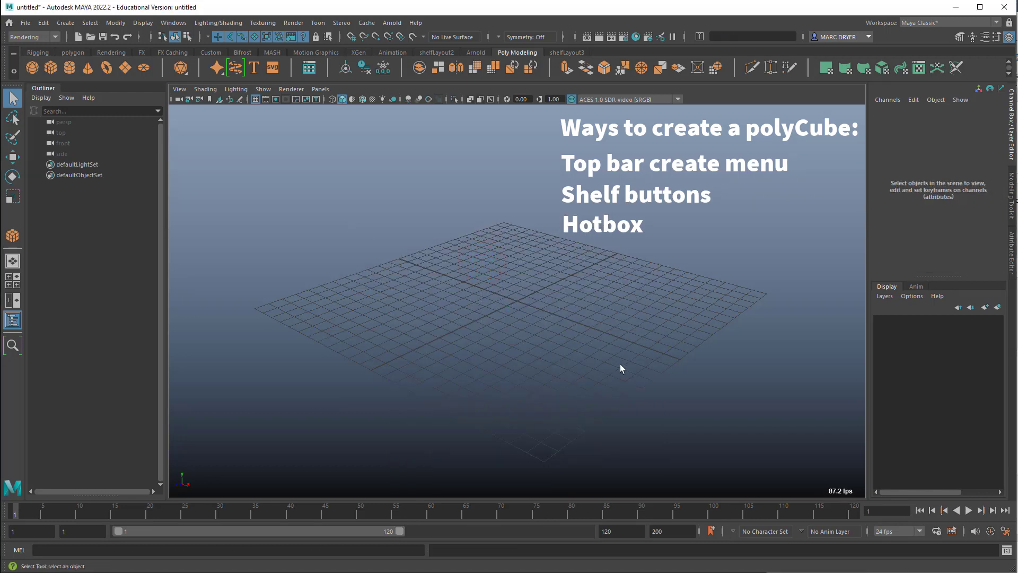
key(space)
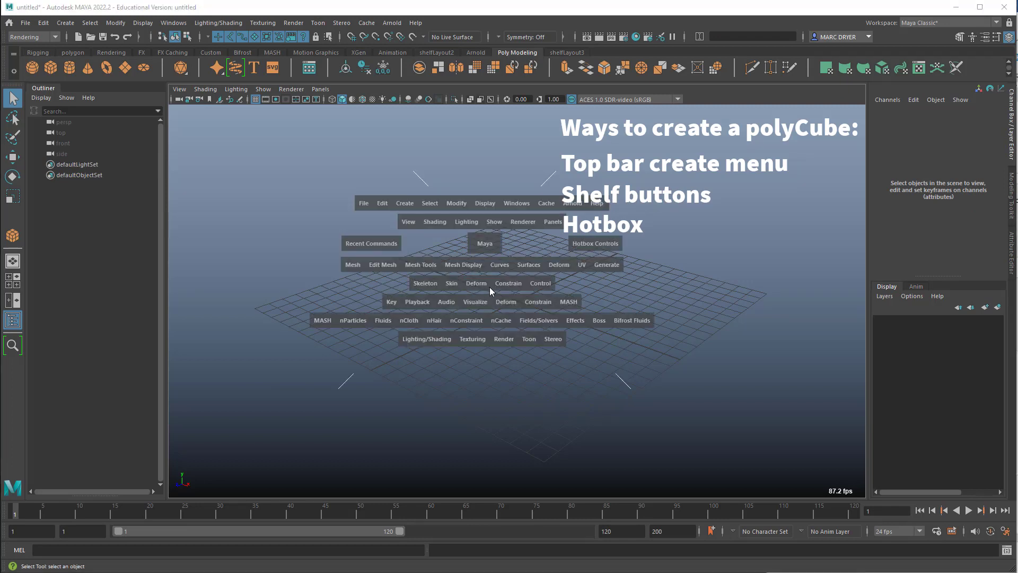
mouse_move(643, 392)
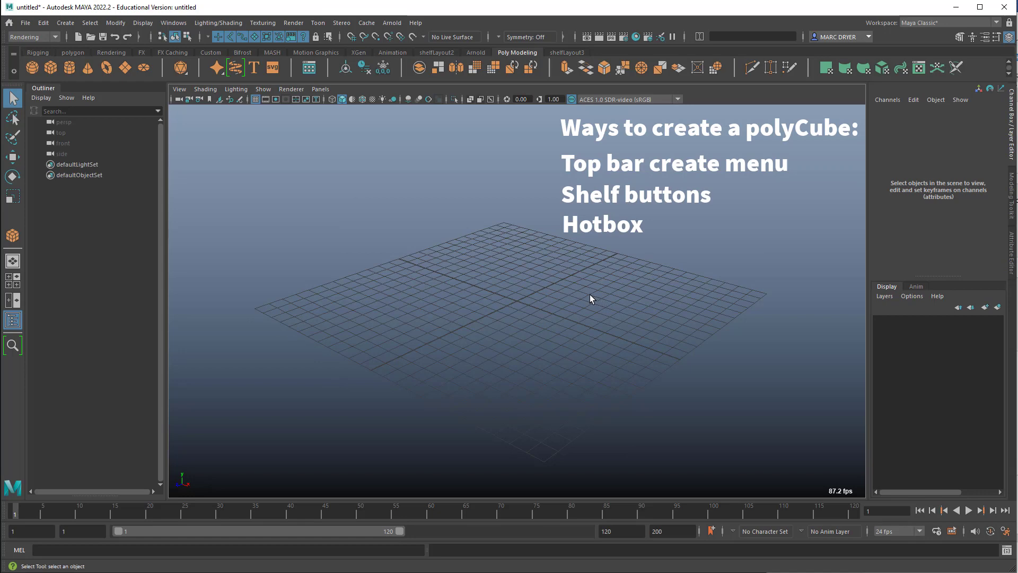
Step: Expand the viewport full-screen and create pCube1 via the hotbox Create menu
key(ctrl+space)
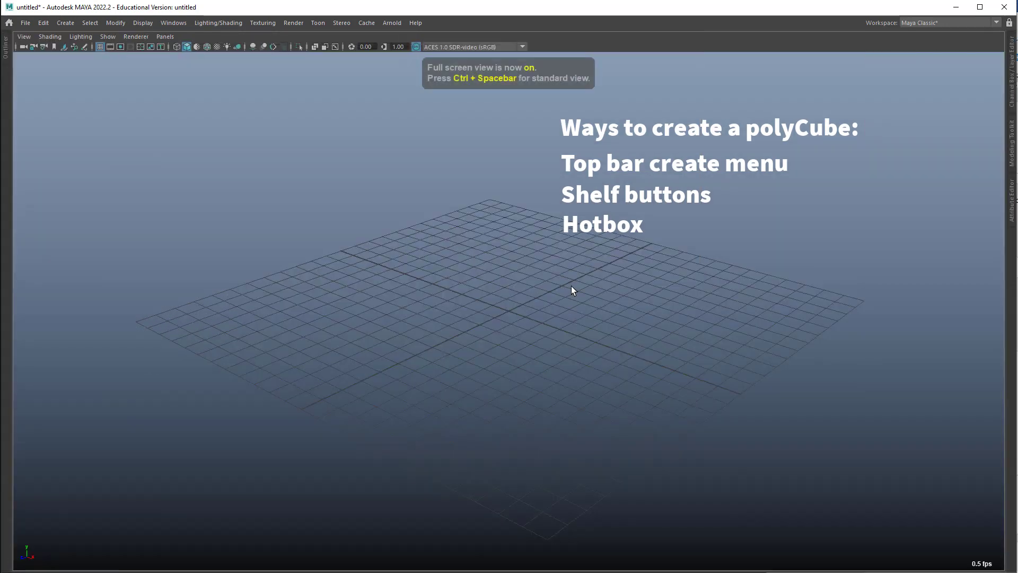
mouse_move(514, 380)
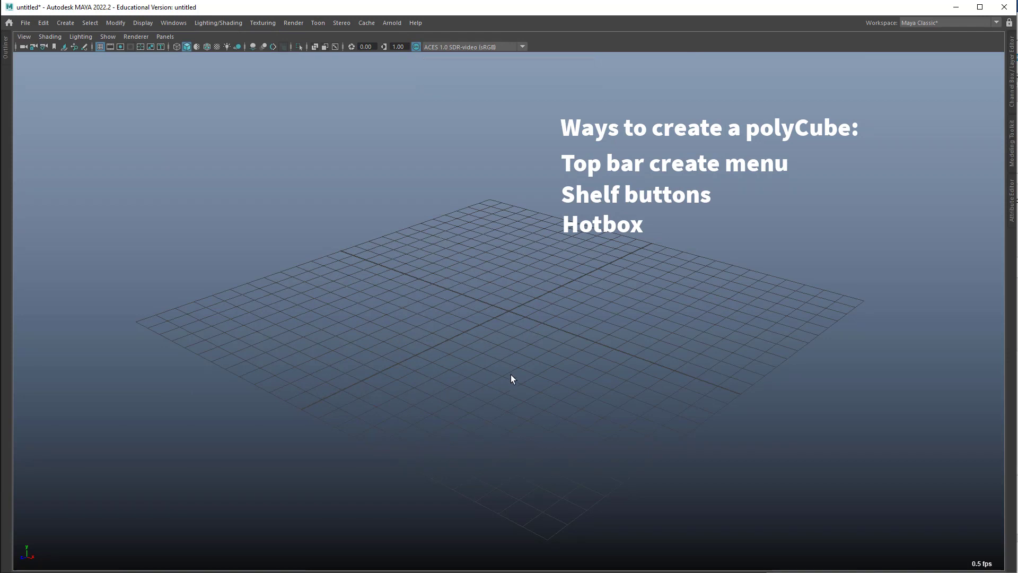
mouse_move(163, 58)
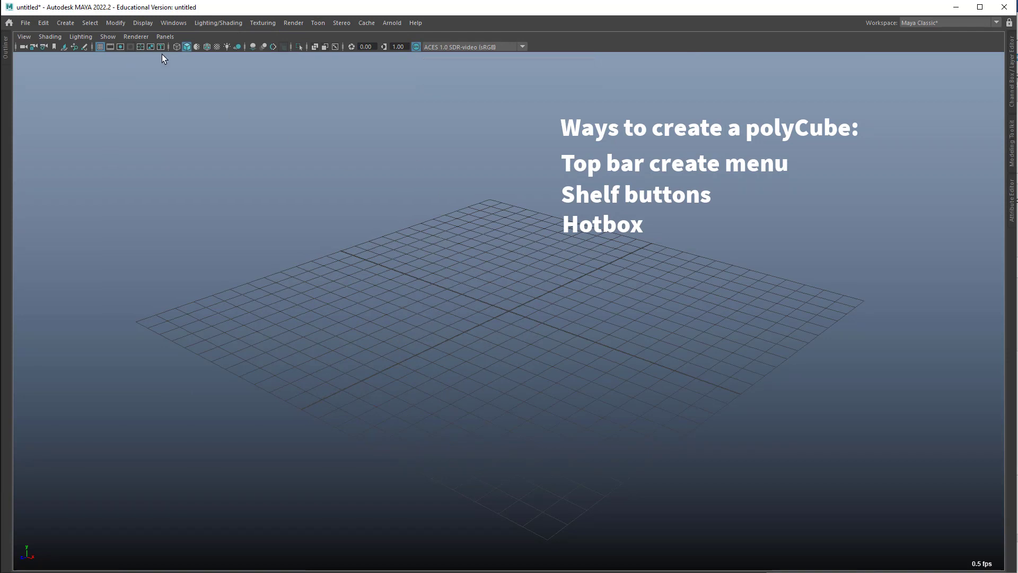
key(space)
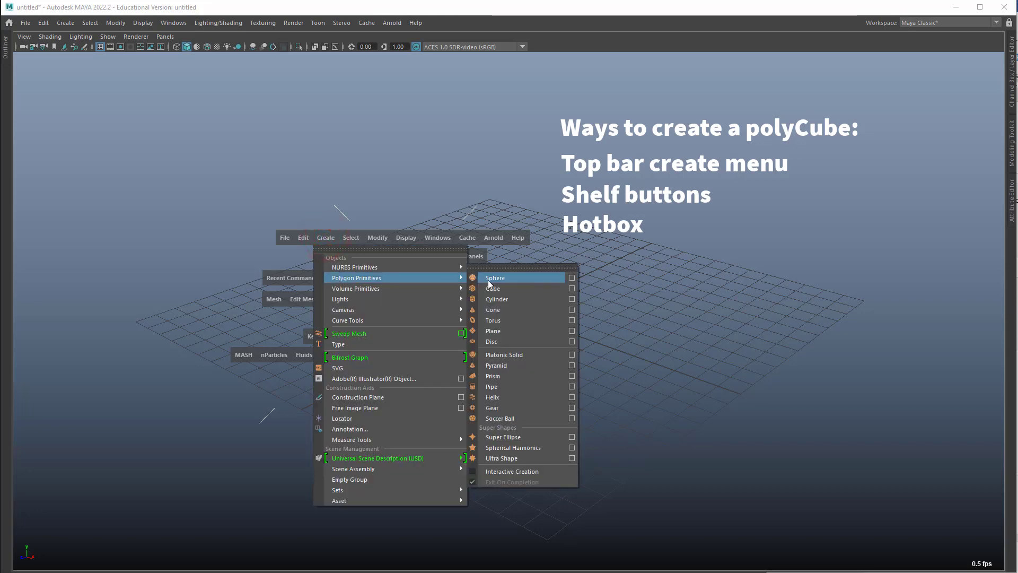
click(493, 287)
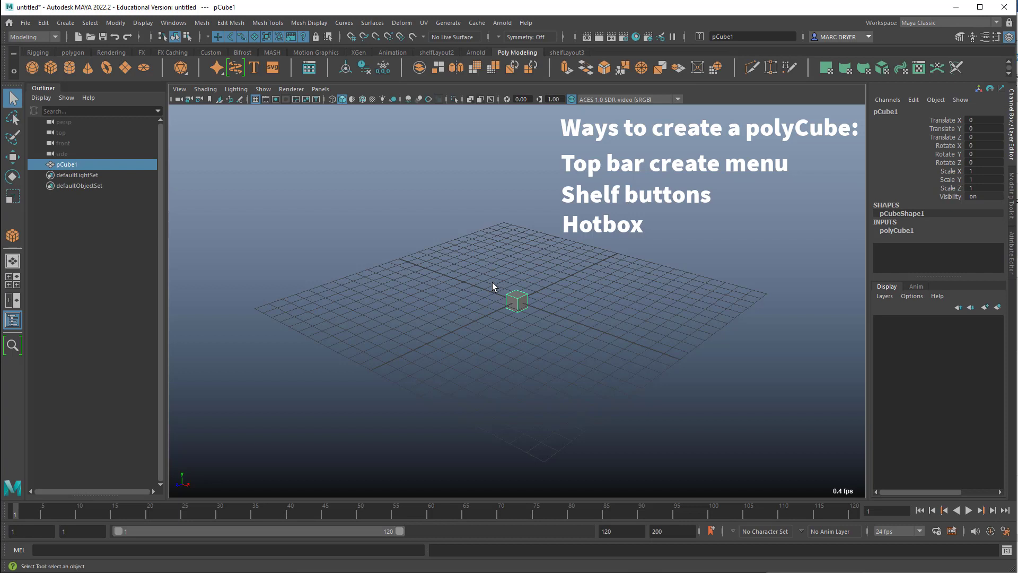
mouse_move(560, 357)
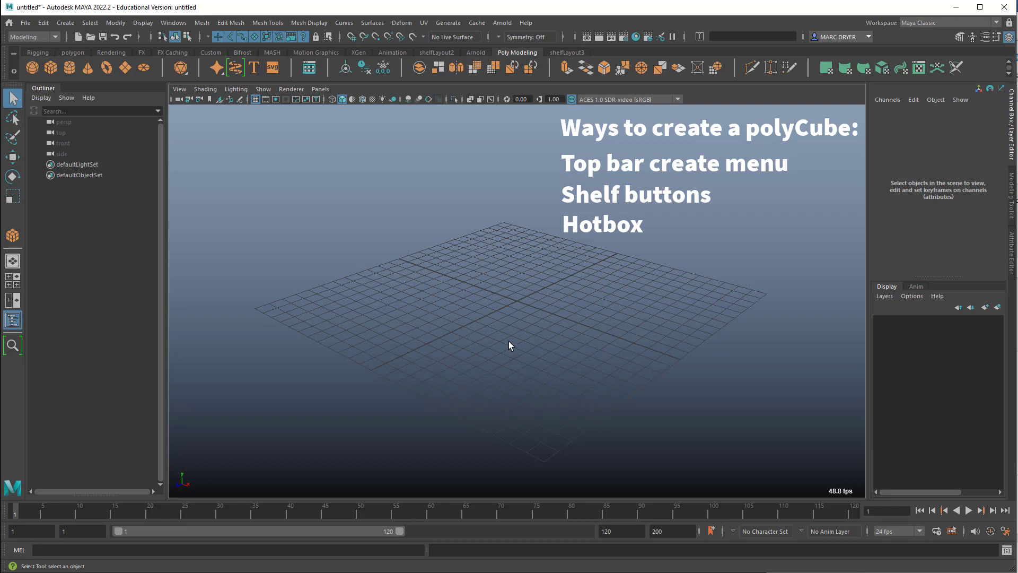
mouse_move(524, 286)
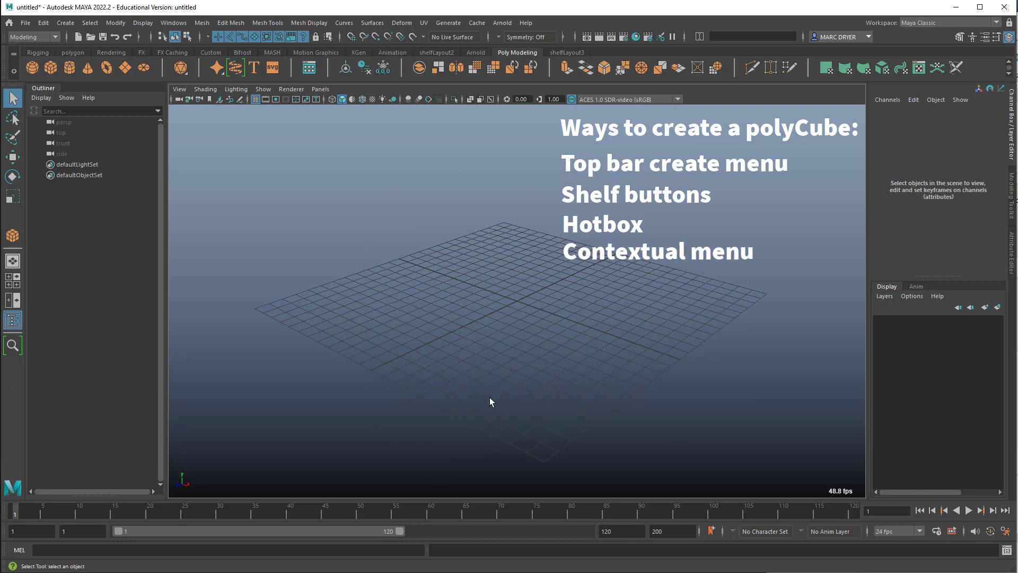
mouse_move(600, 322)
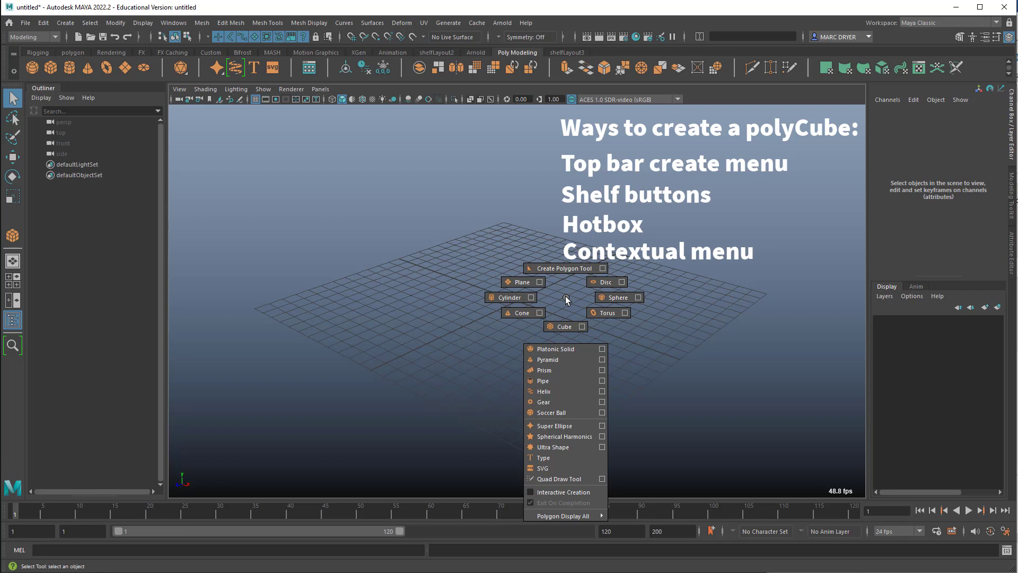
mouse_move(514, 237)
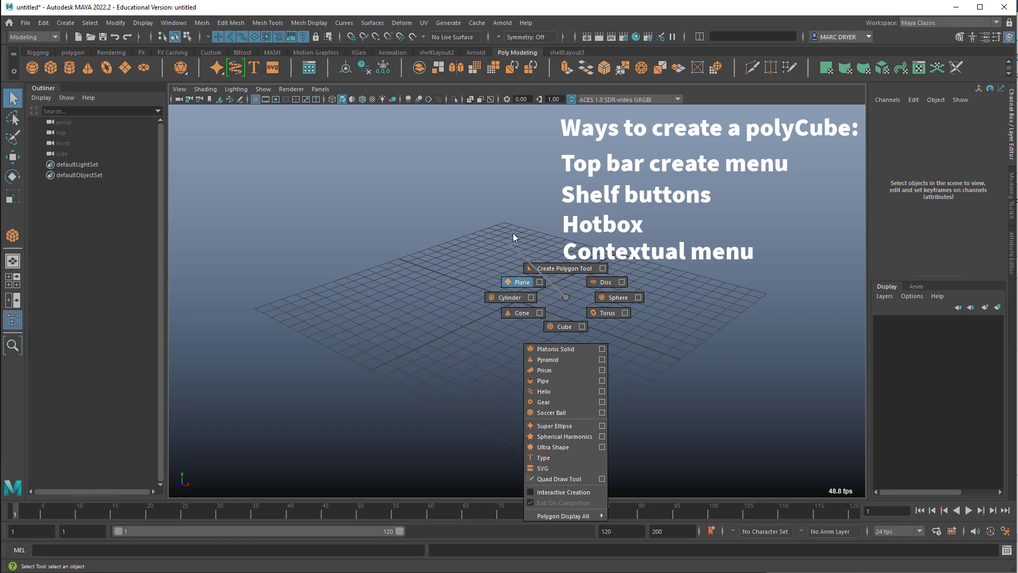
Step: Create pCube1 at the grid centre from the viewport's Shift+right-click marking menu
click(561, 325)
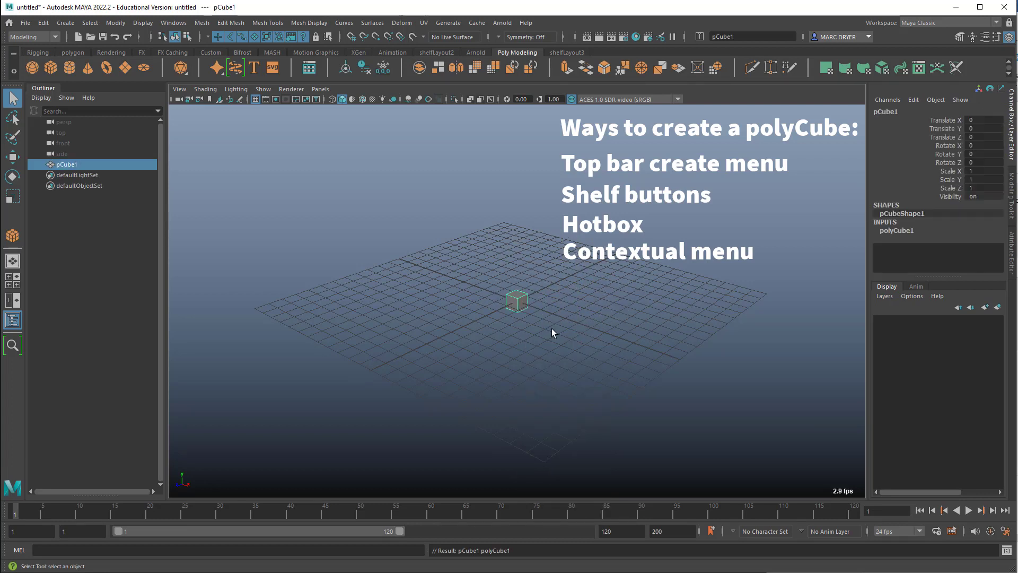
click(550, 327)
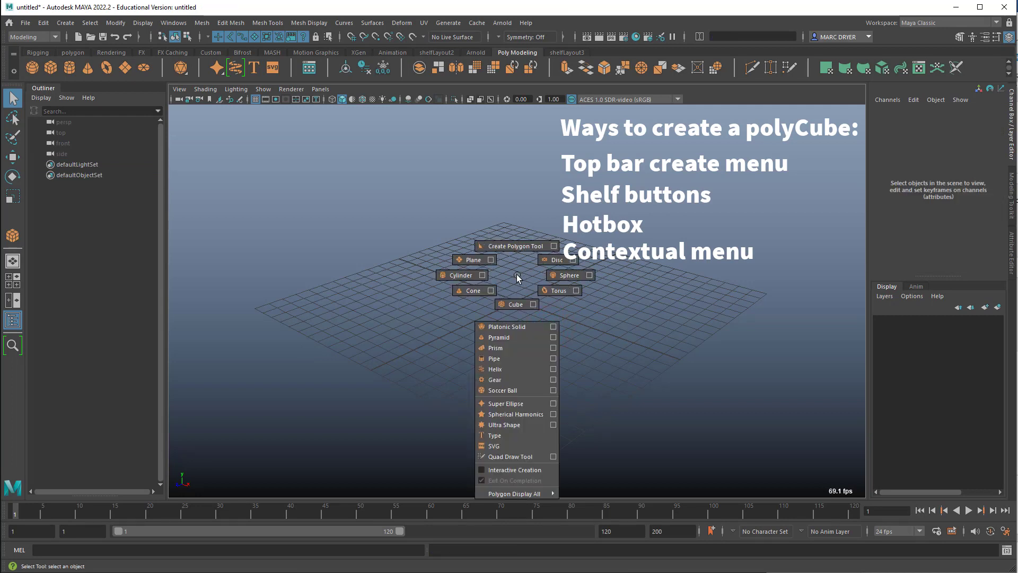
click(514, 304)
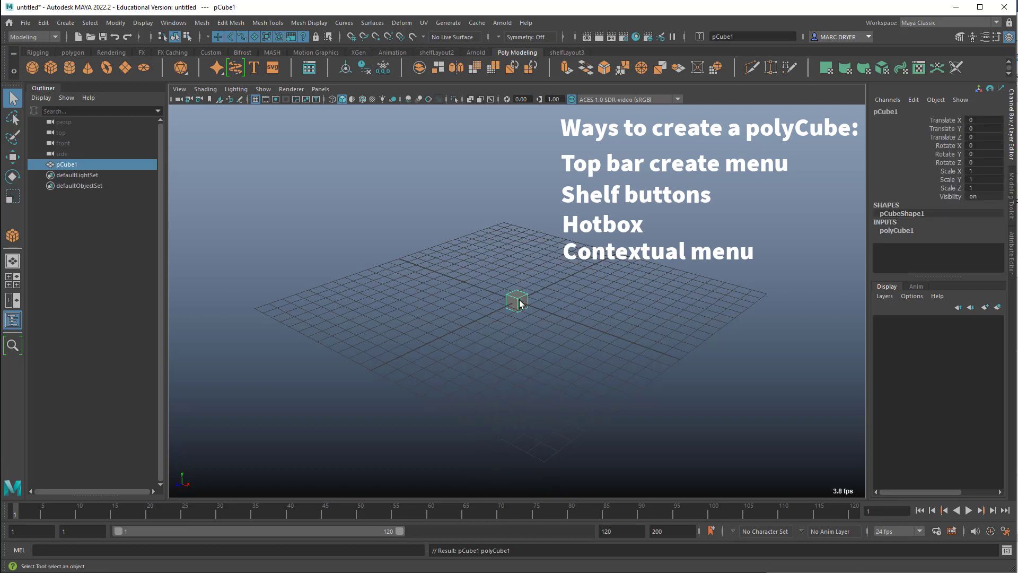
right_click(518, 300)
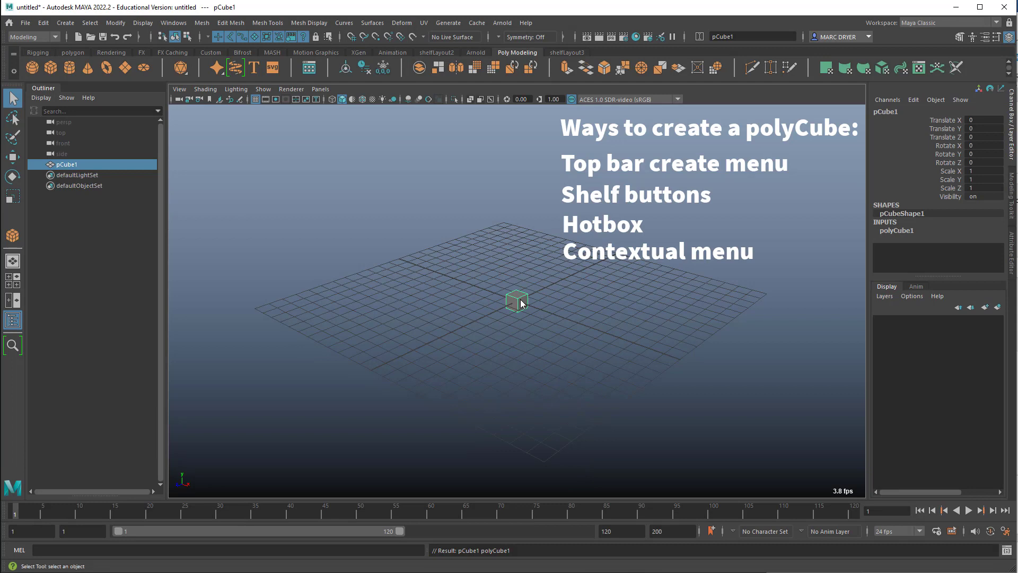
right_click(518, 302)
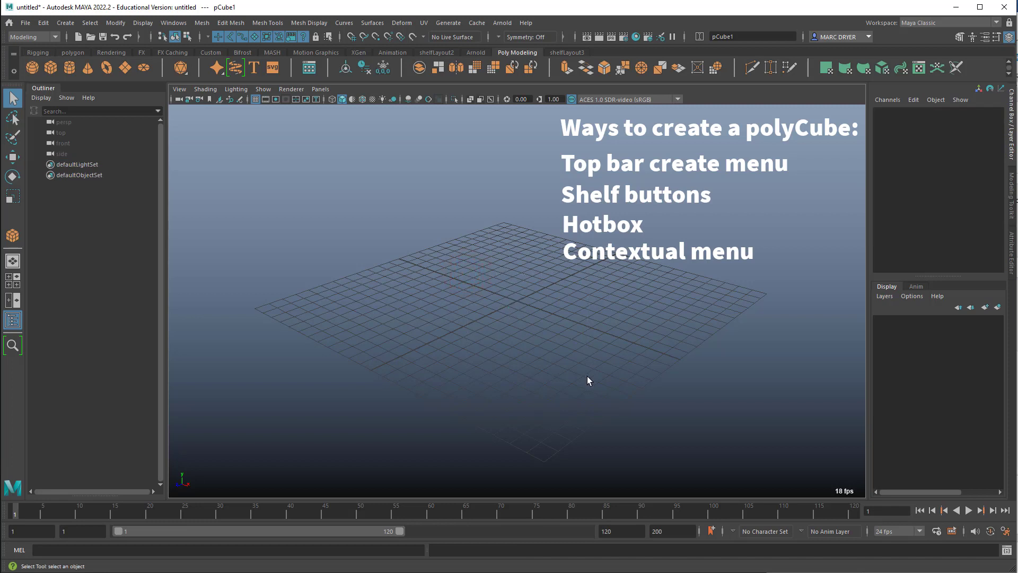
click(556, 362)
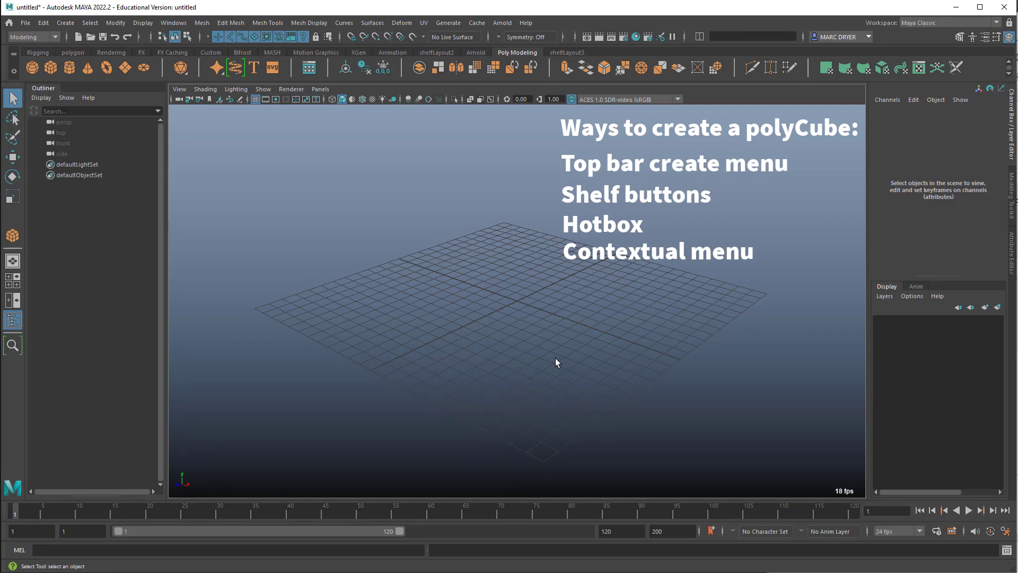
mouse_move(455, 310)
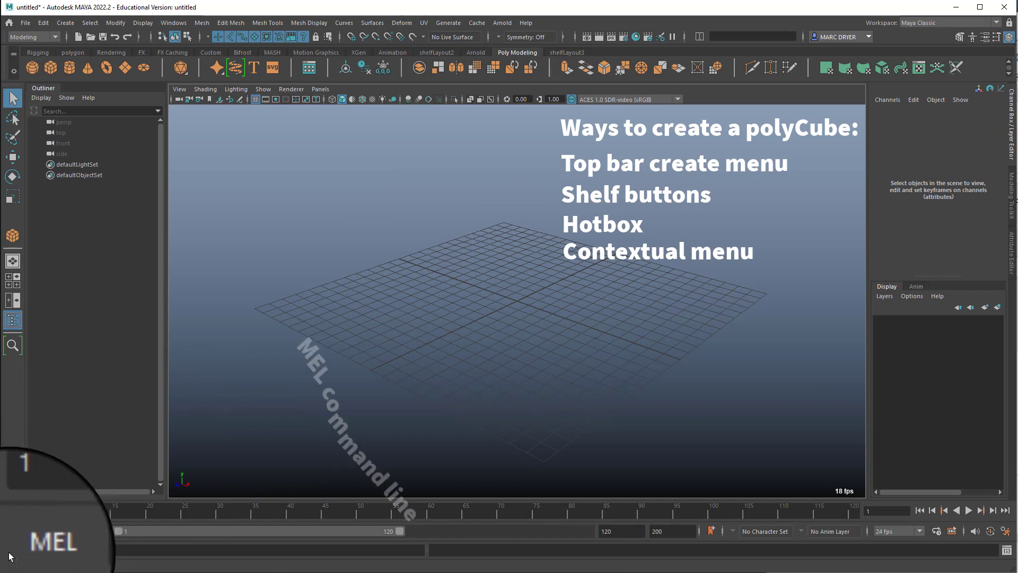
click(46, 550)
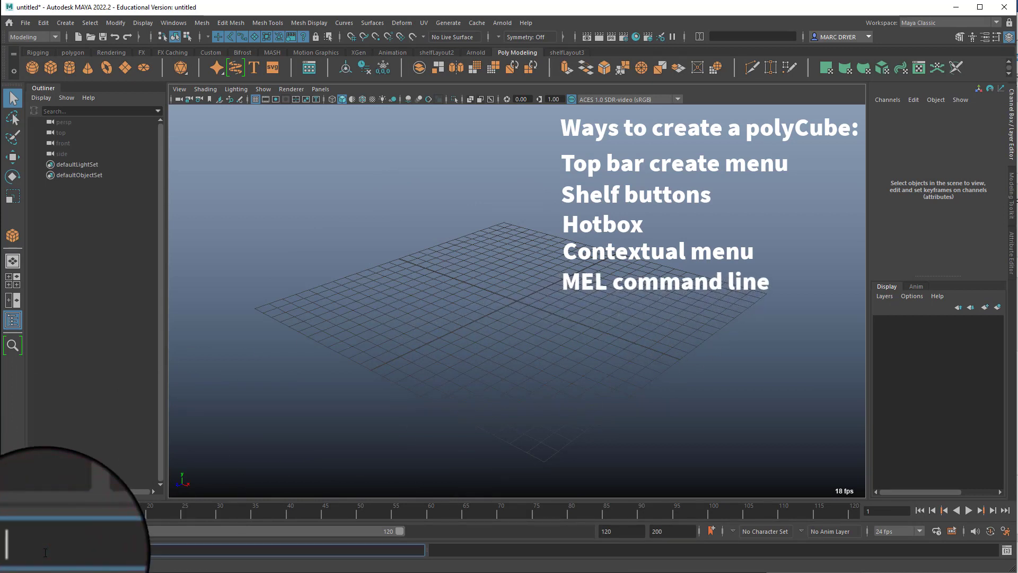
text(polyCube;)
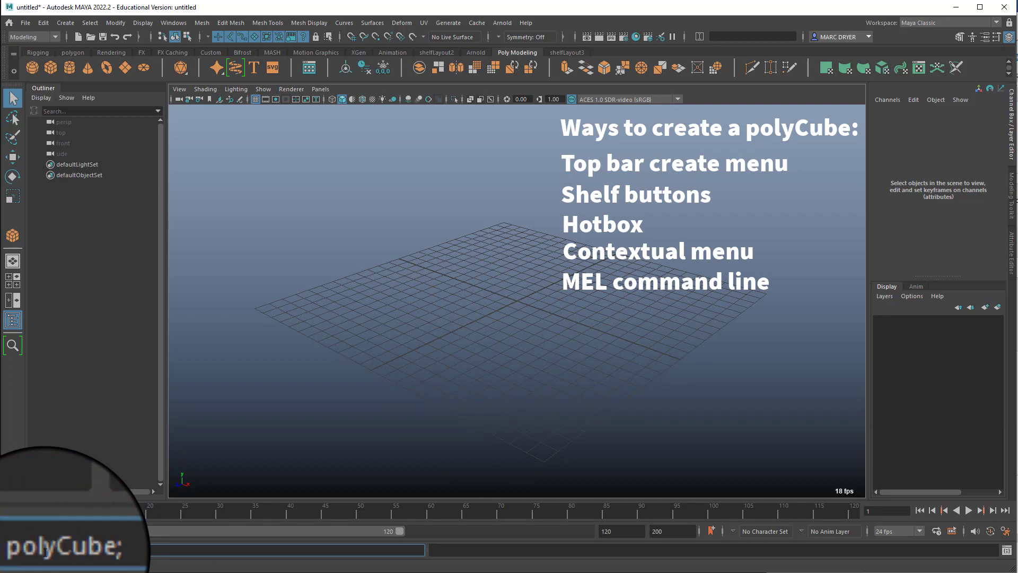
key(enter)
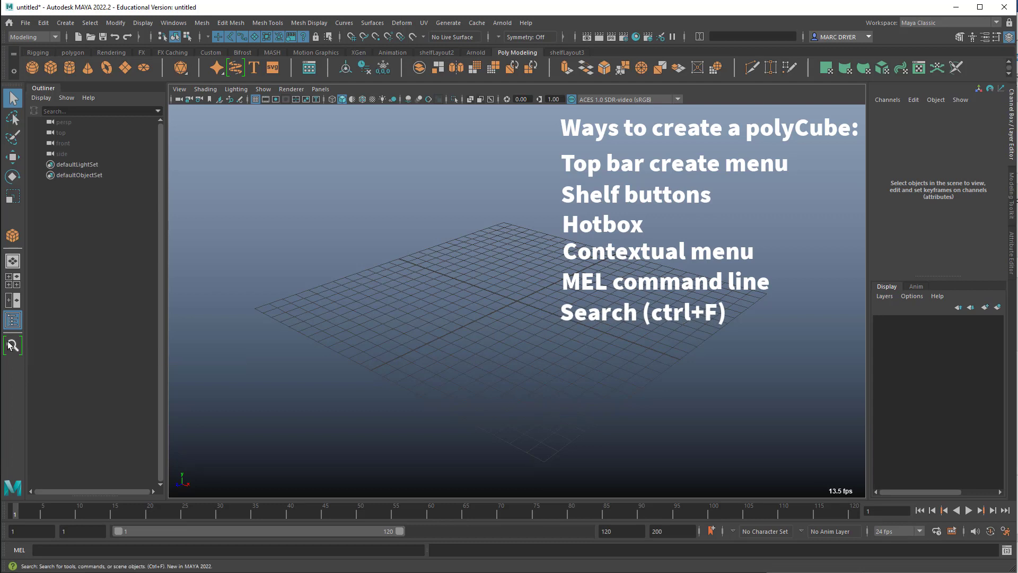
mouse_move(12, 344)
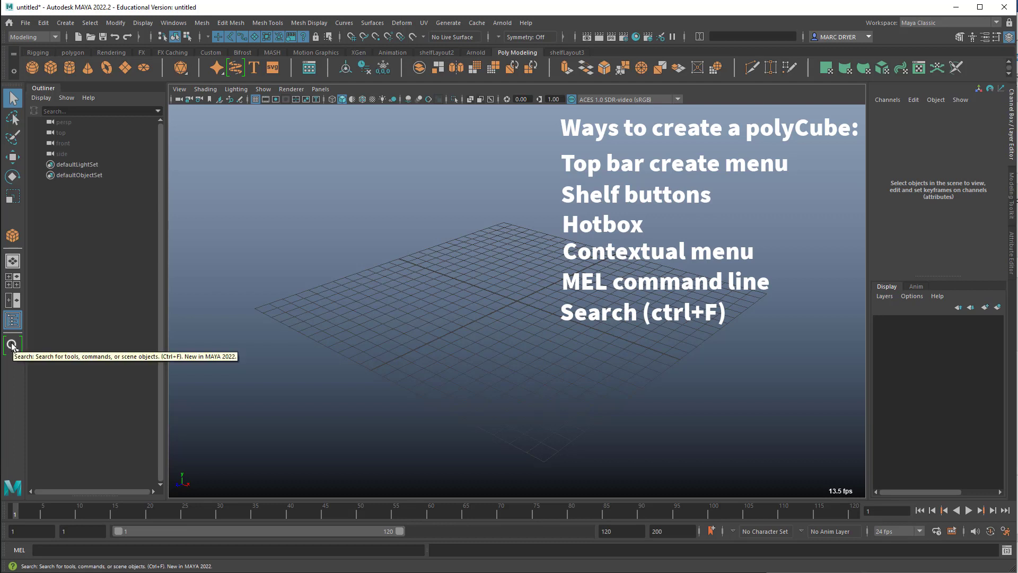
click(12, 345)
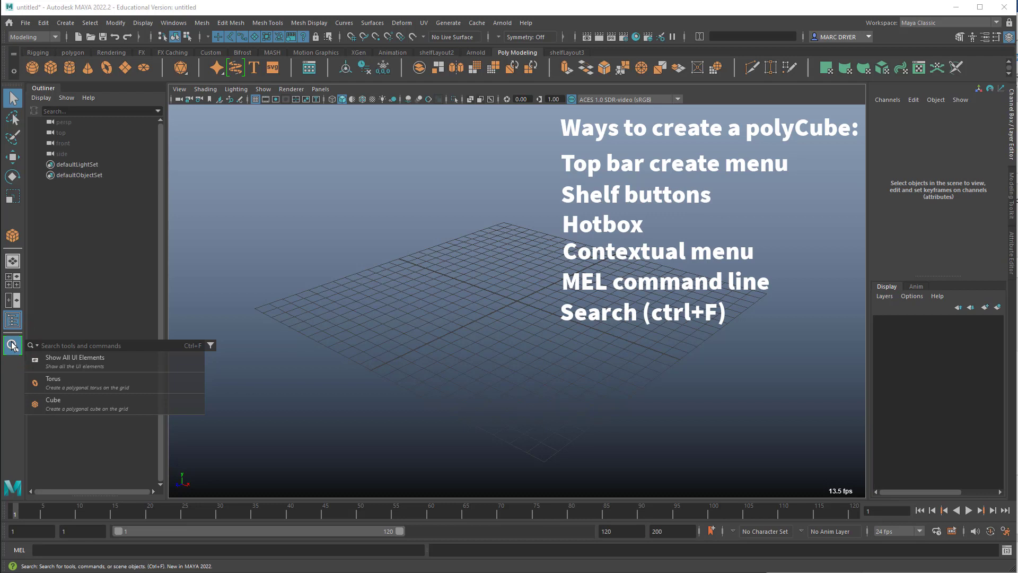
text(cube)
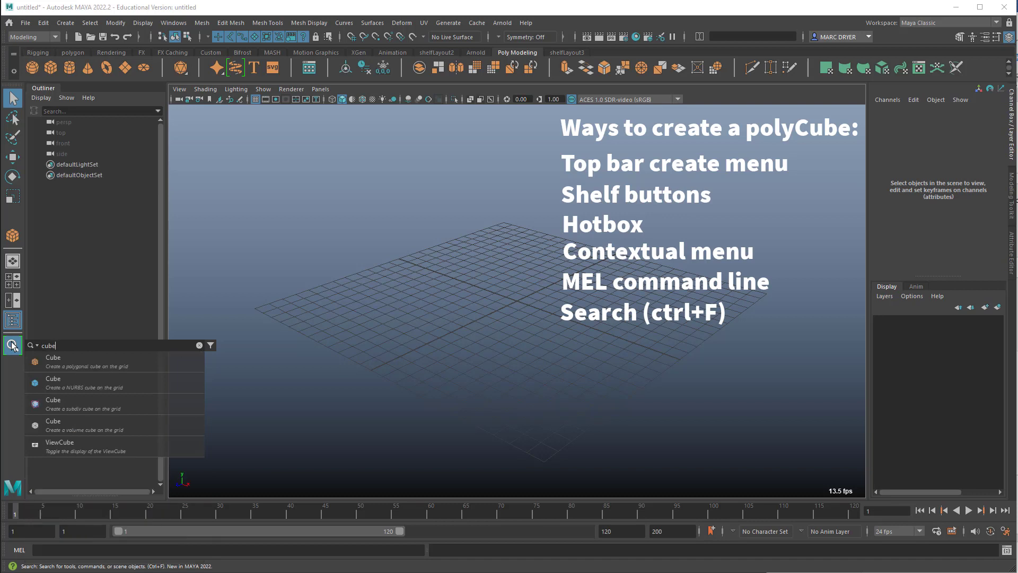
mouse_move(64, 386)
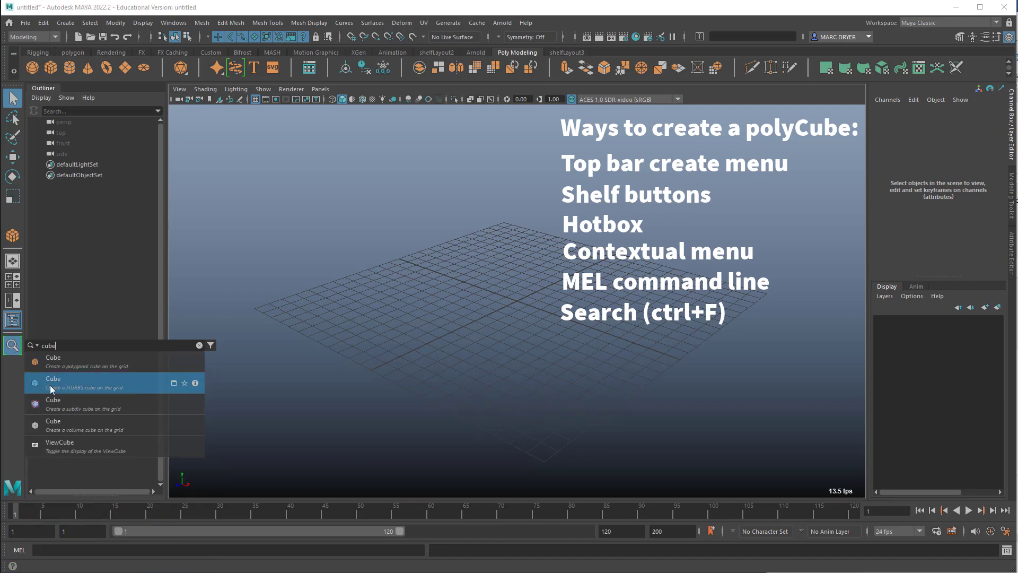
mouse_move(94, 404)
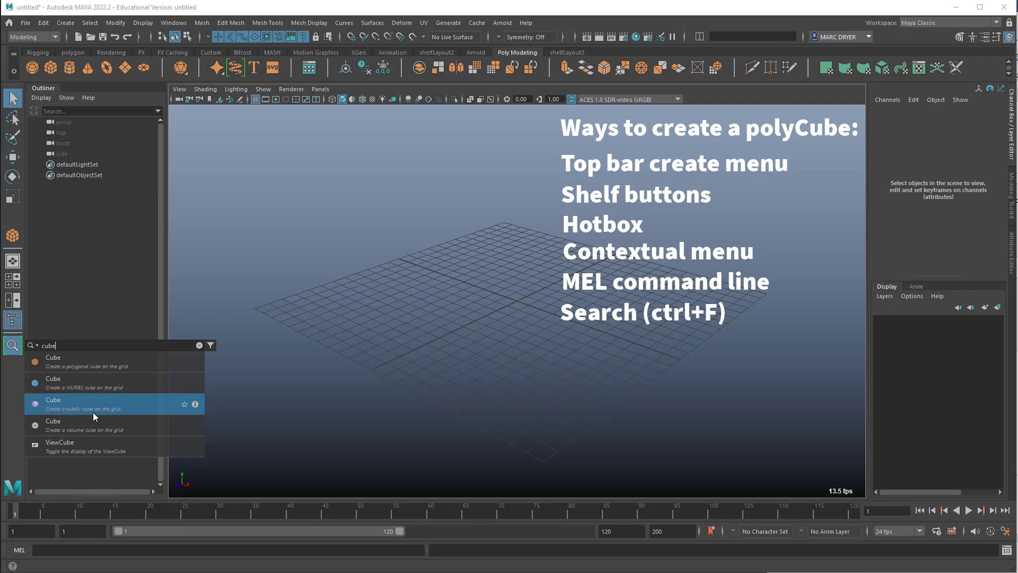
mouse_move(93, 426)
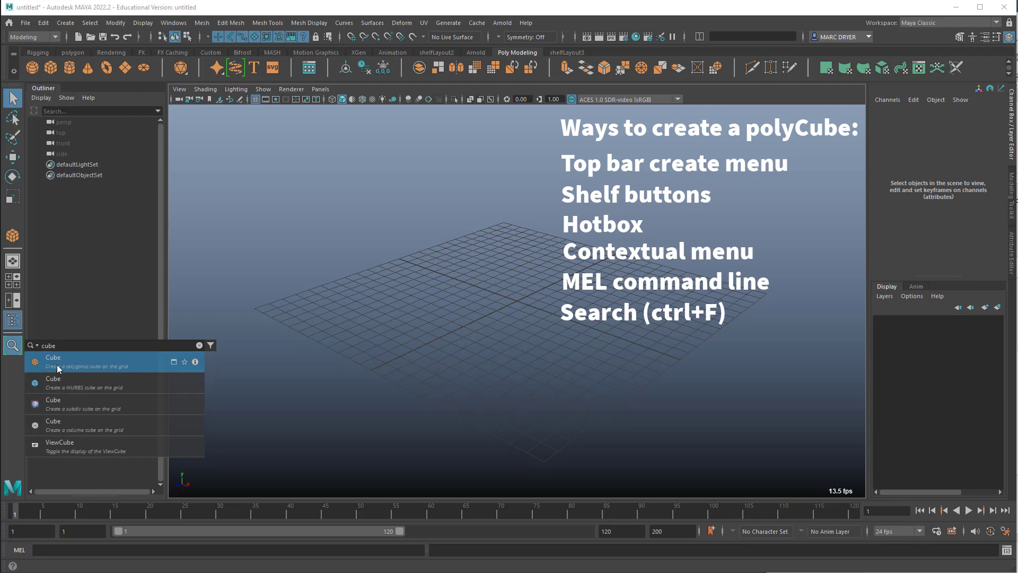
click(53, 358)
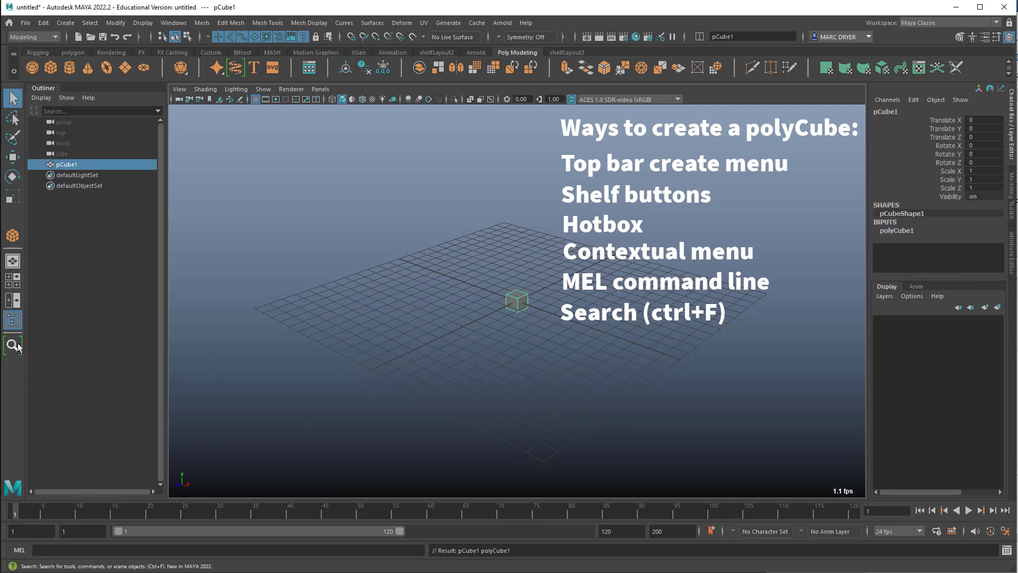
click(12, 345)
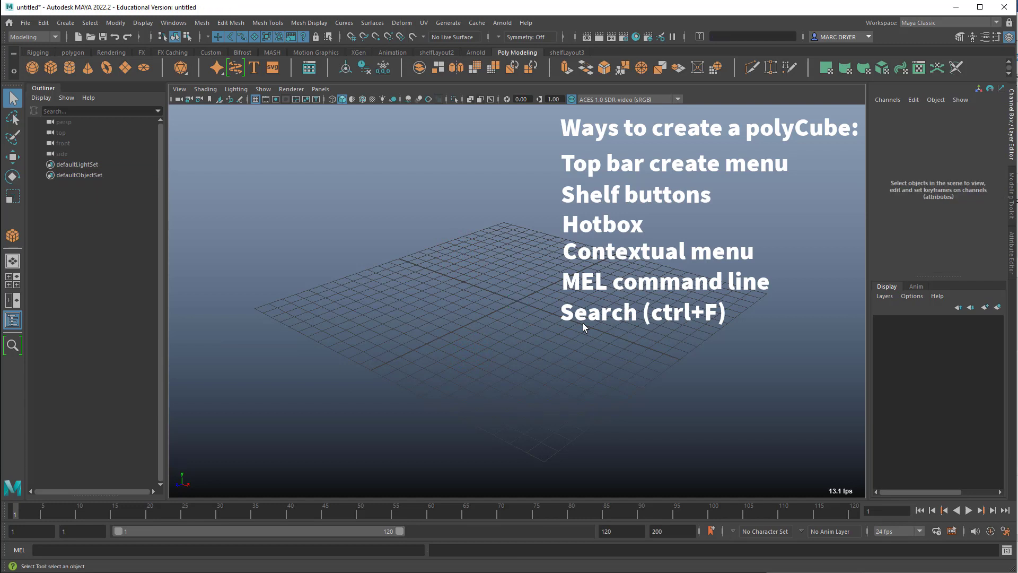
mouse_move(583, 329)
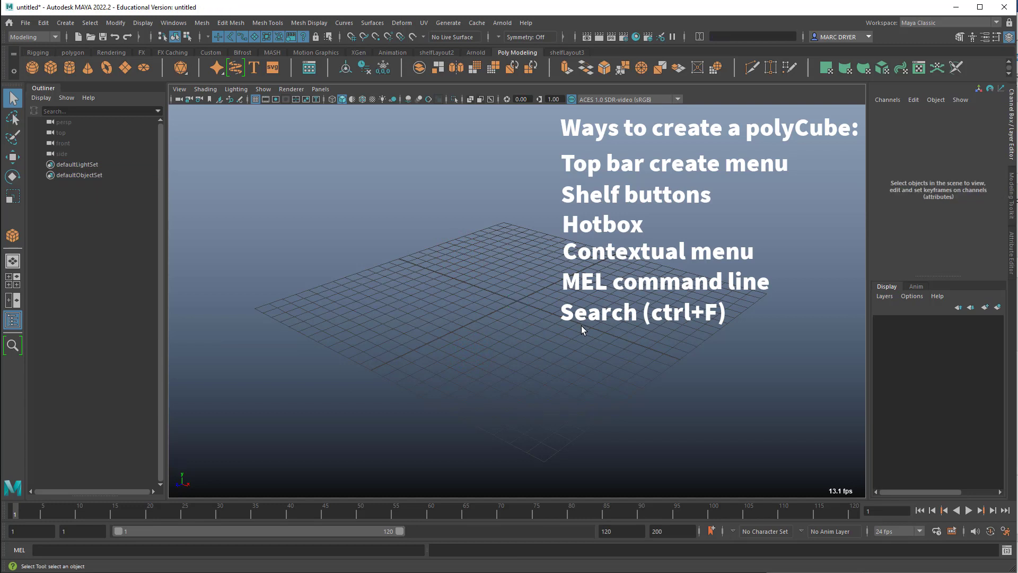
Step: Make pCube1 from hotbox Recent Commands, move it aside, then repeat for pCube2
key(space)
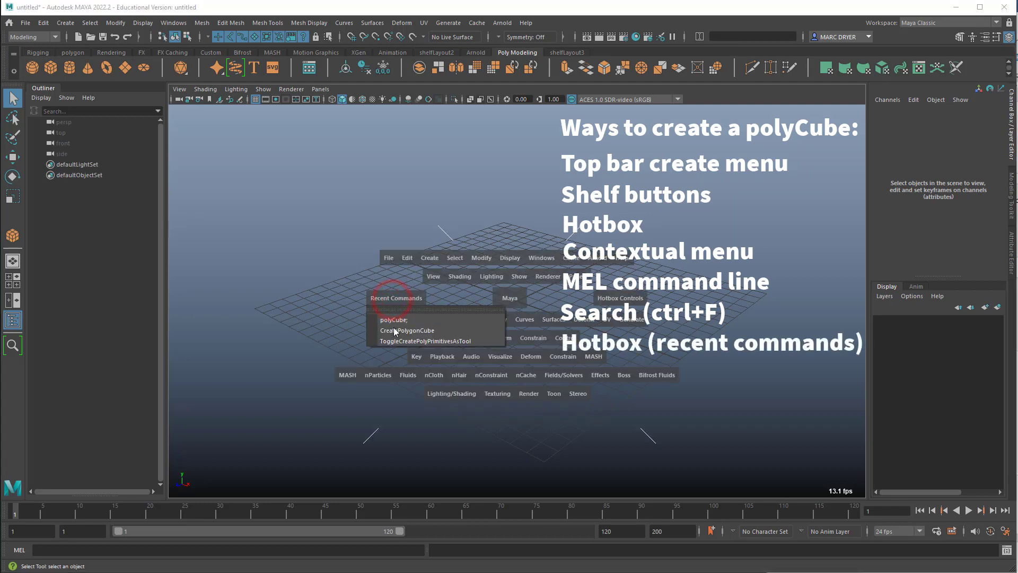
click(407, 331)
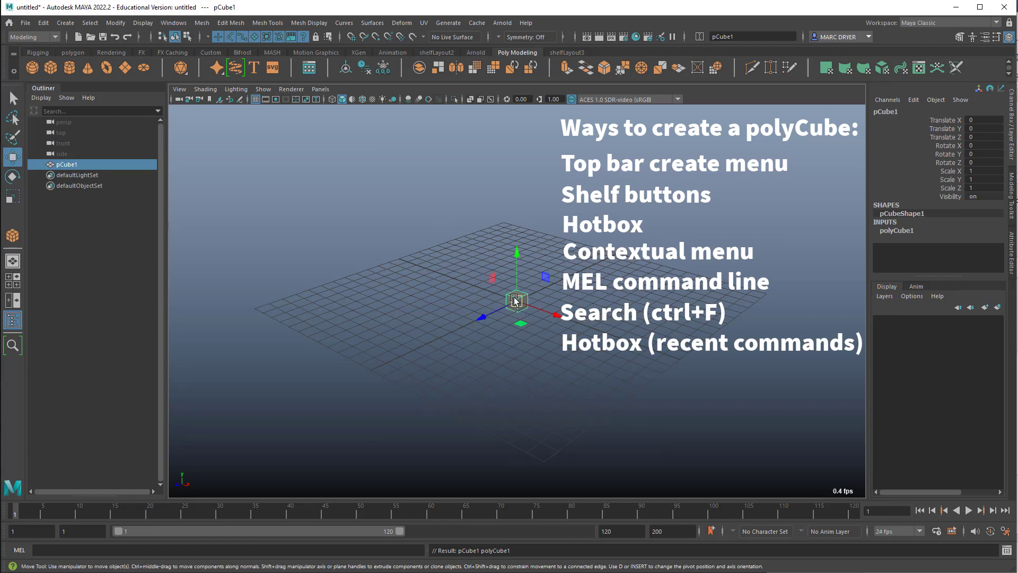
drag(517, 300, 710, 213)
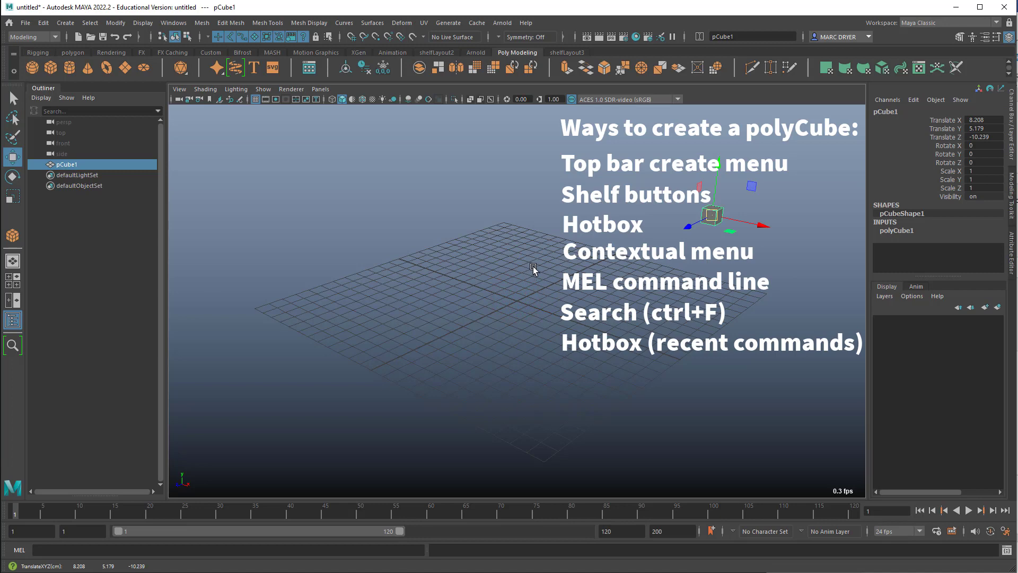
key(space)
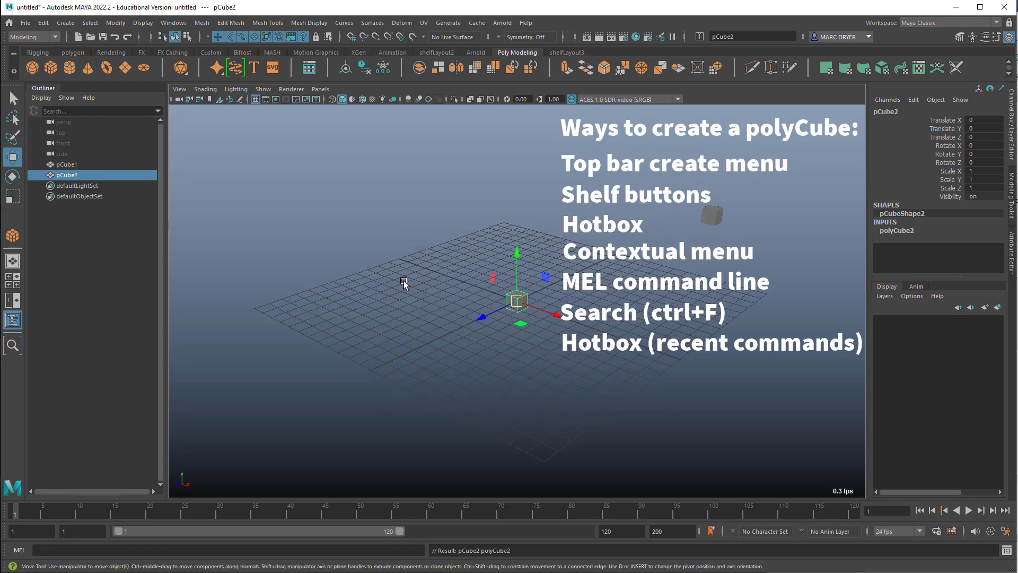
mouse_move(409, 272)
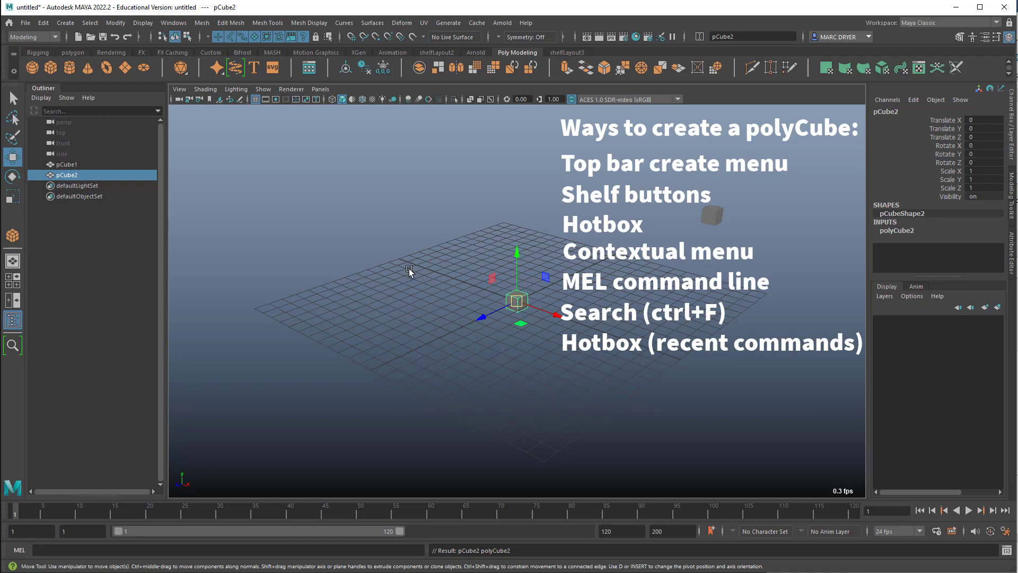